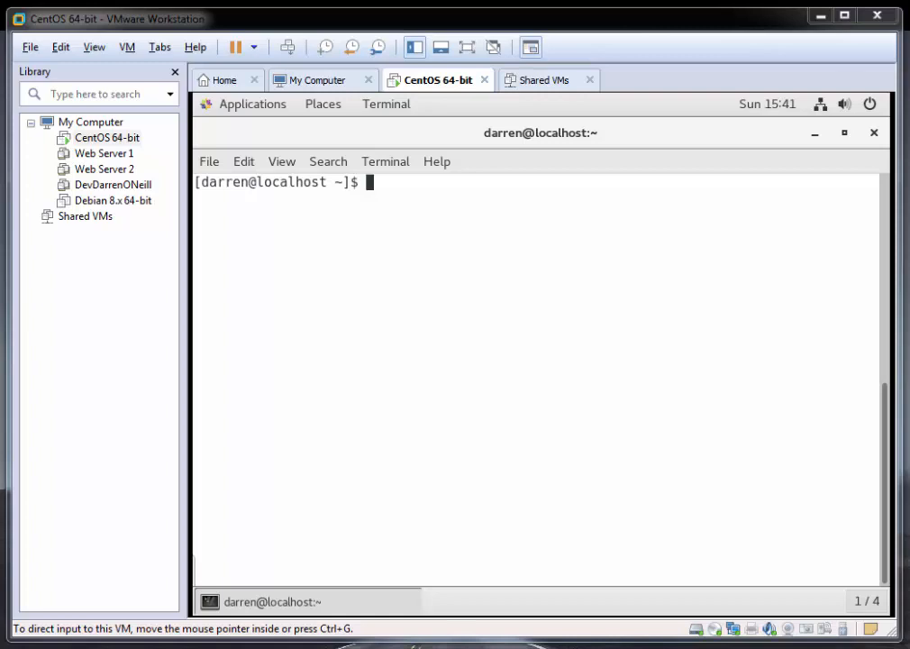
- Stop the NetworkManager service with sudo, authorizing with the account password
right_click(370, 182)
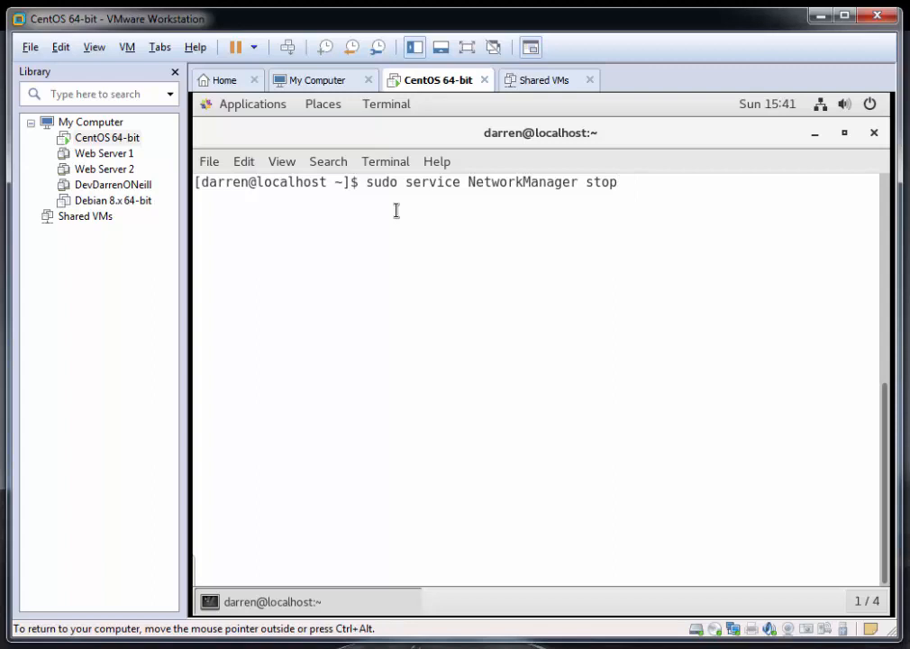
key("Return")
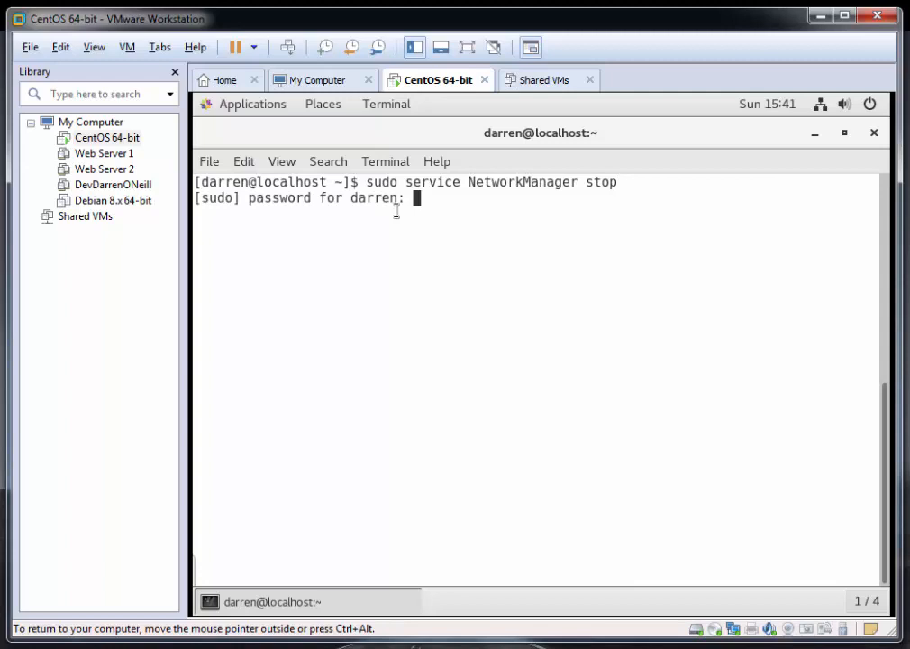
key("Return")
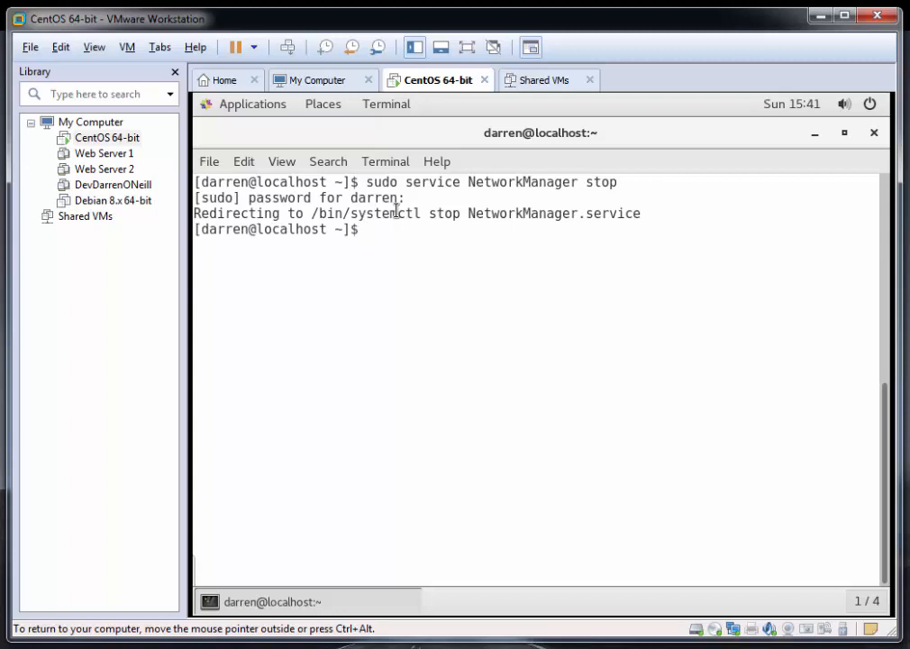
- Disable NetworkManager at boot with 'sudo chkconfig NetworkManager off'
type("sudo c")
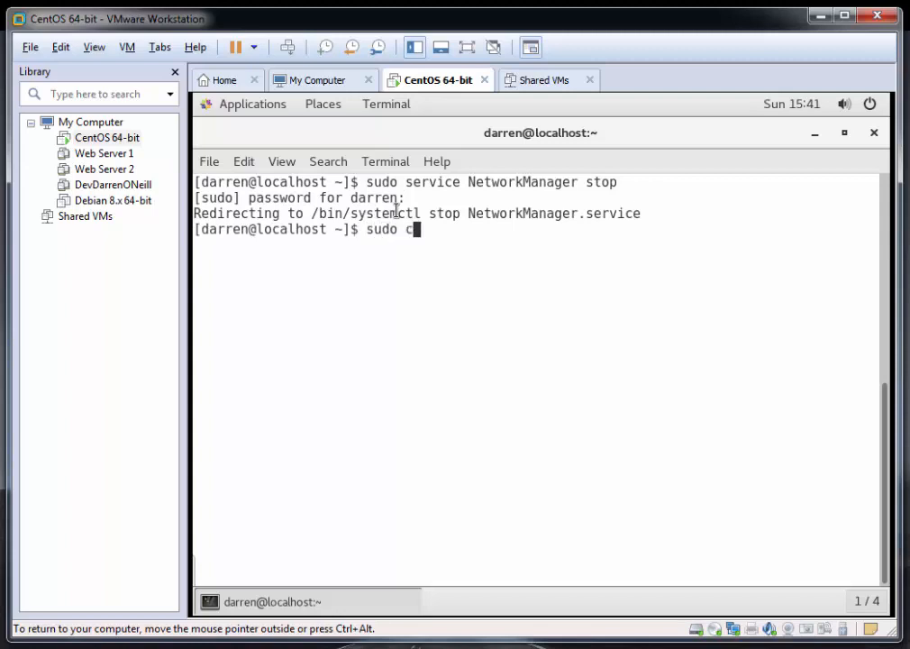
type("hkcon")
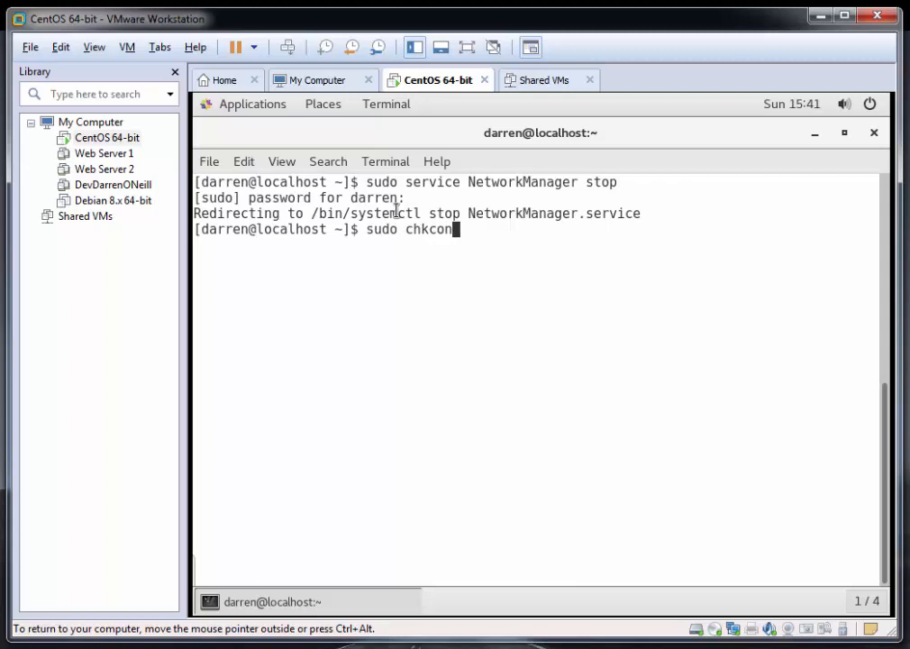
type("fig Netw")
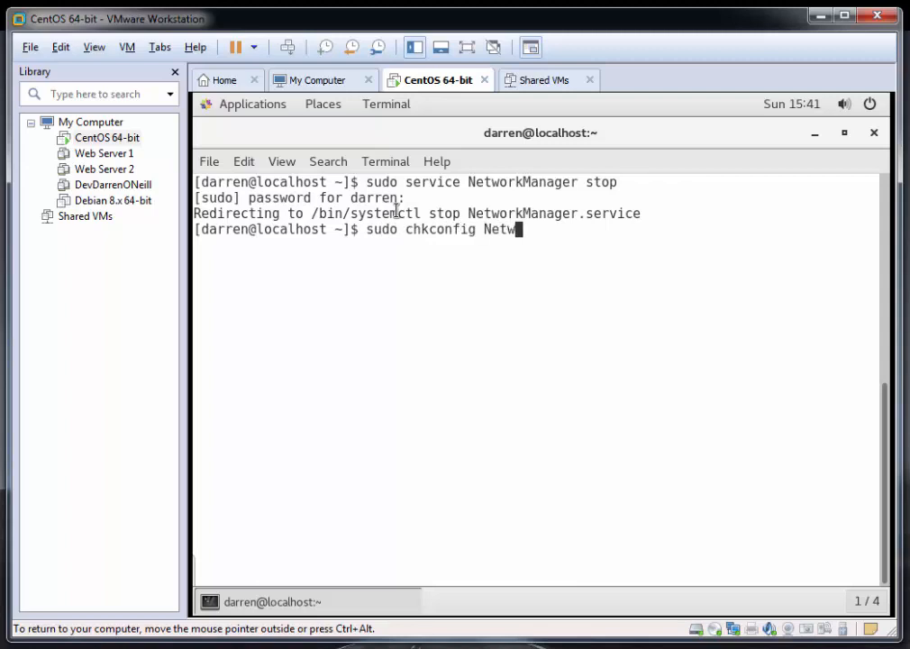
type("orkManager")
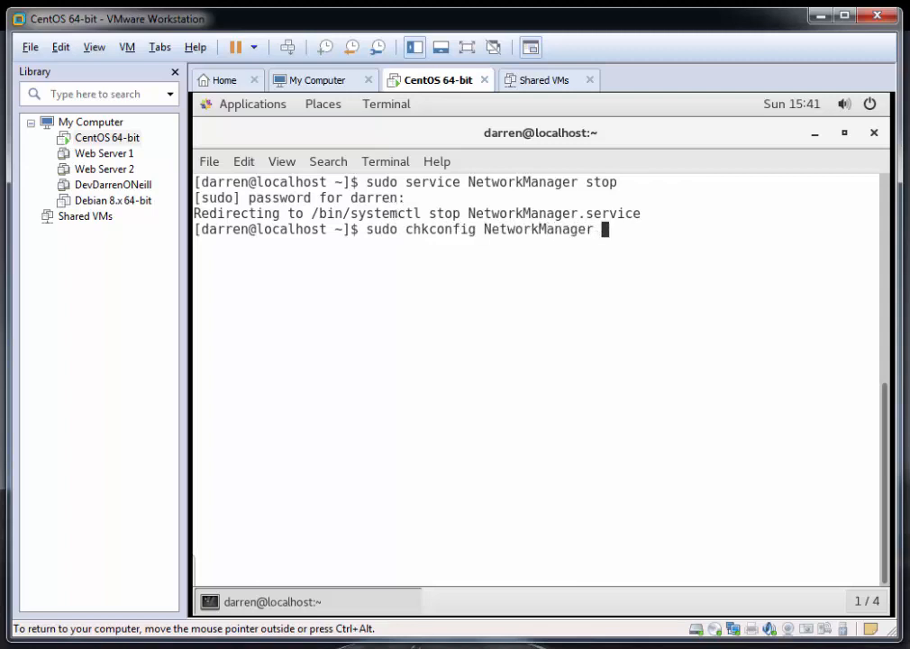
key("Return")
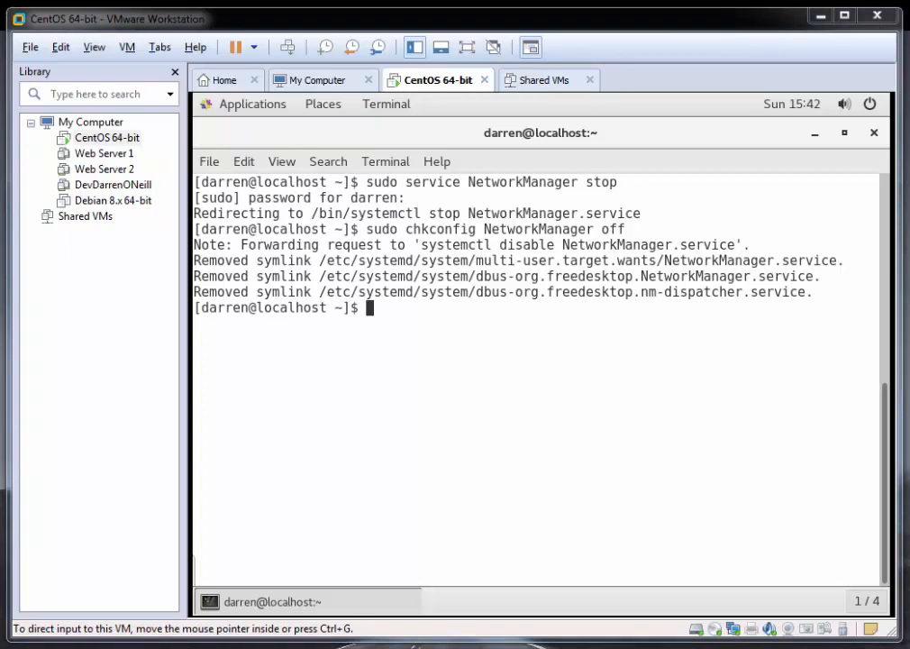
mouse_move(402, 345)
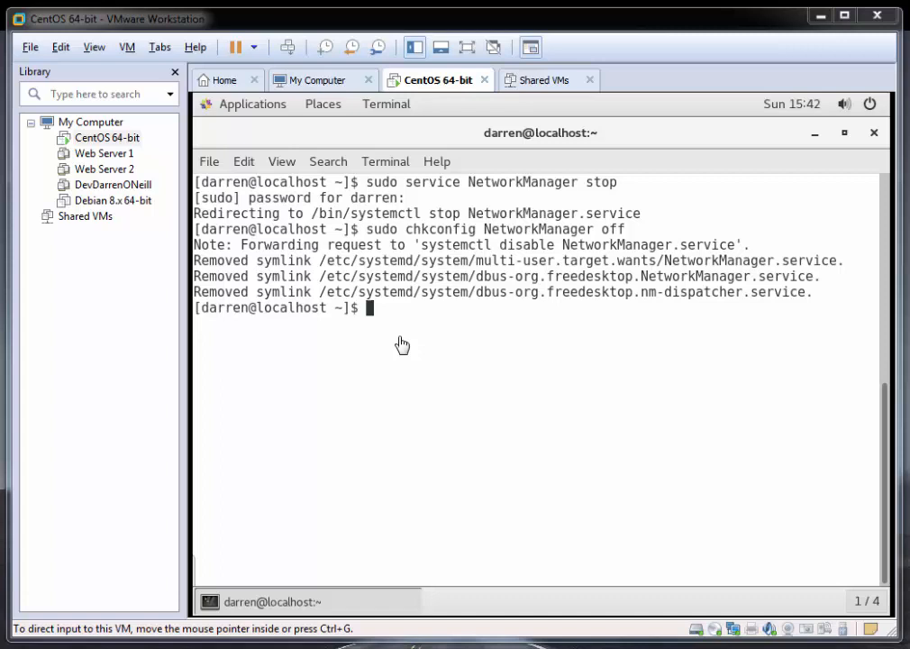
- Set the hostname to mysite.darren.com via hostnamectl and verify it with 'hostname'
type("hostnamectl set-hostname mysite.darren.com")
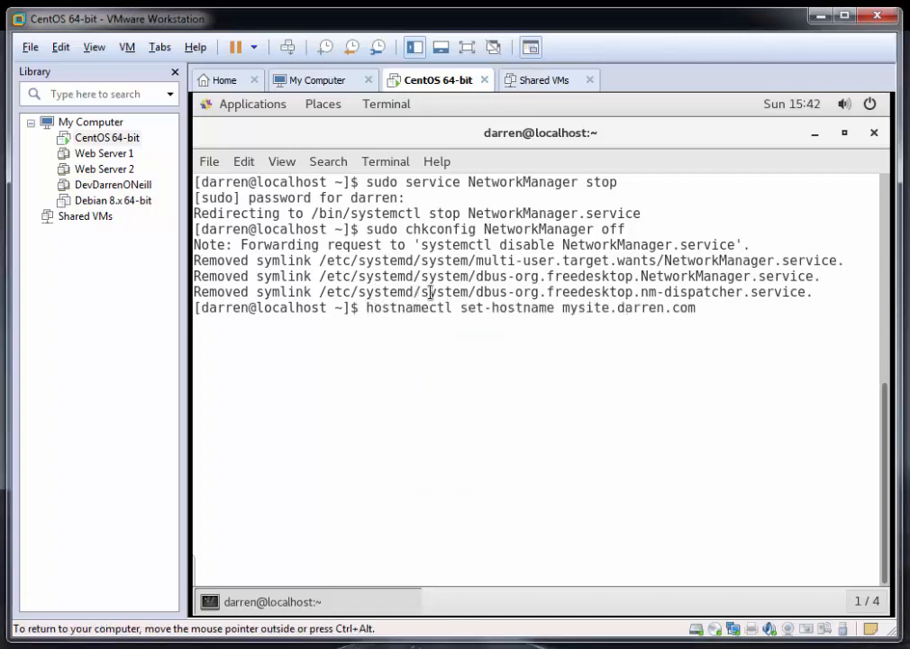
type("sudo")
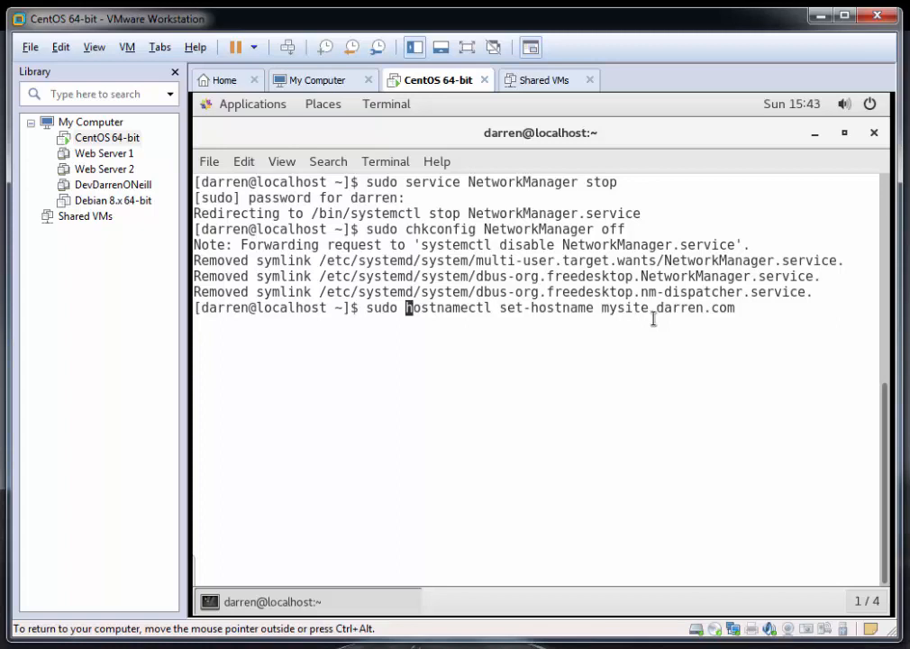
mouse_move(655, 332)
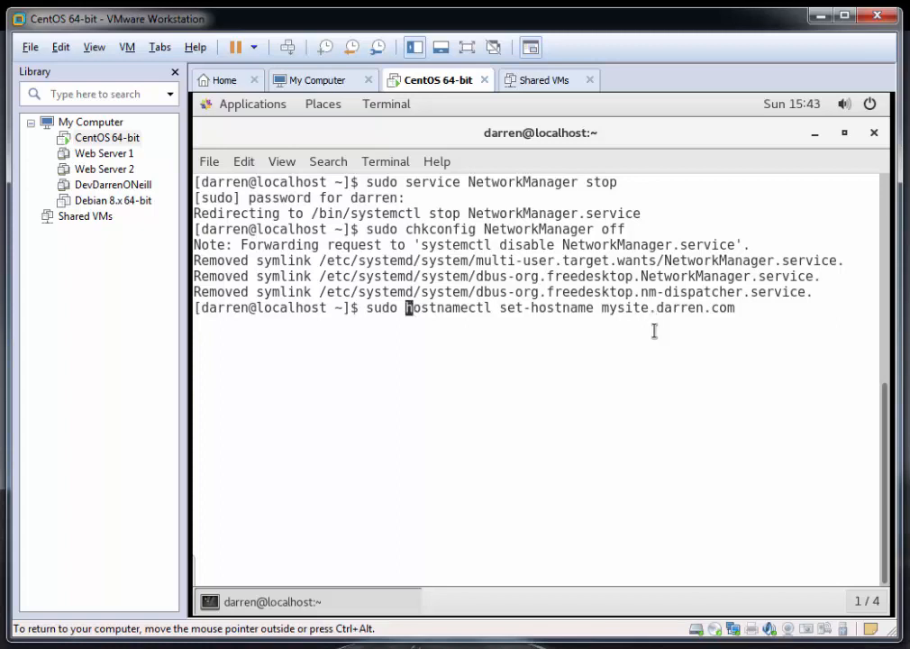
mouse_move(649, 321)
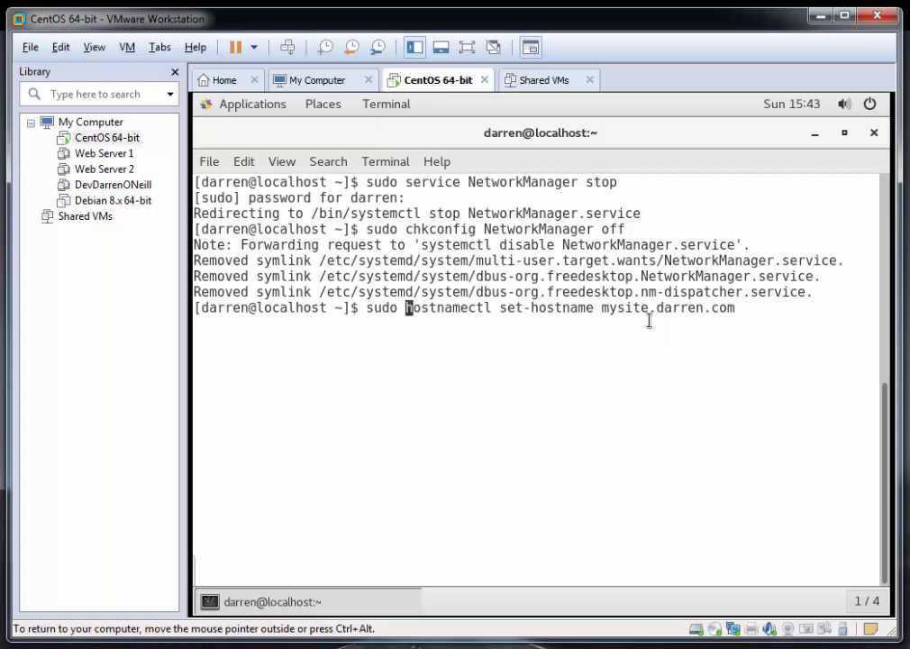
mouse_move(710, 337)
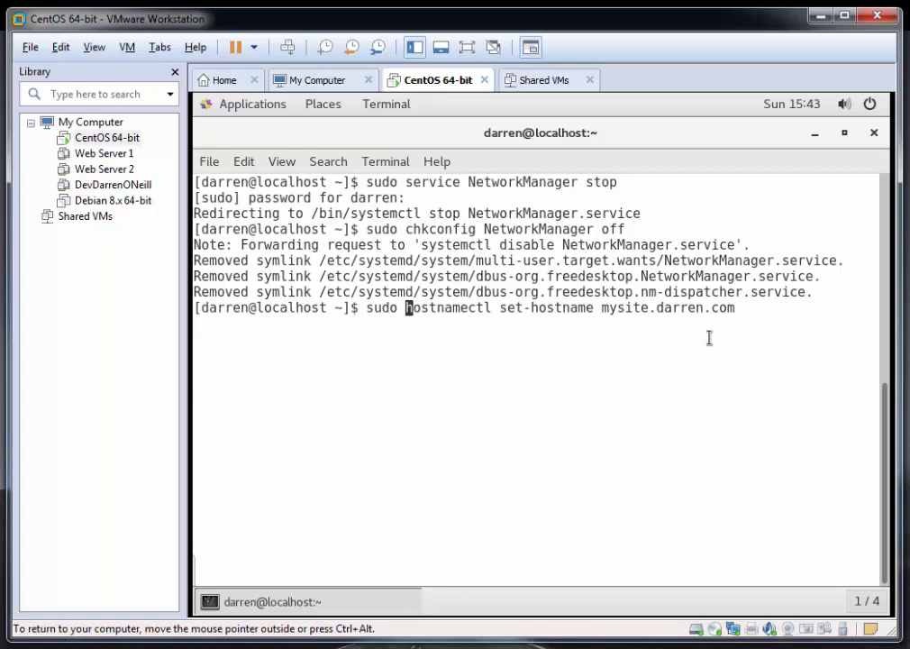
key("Return")
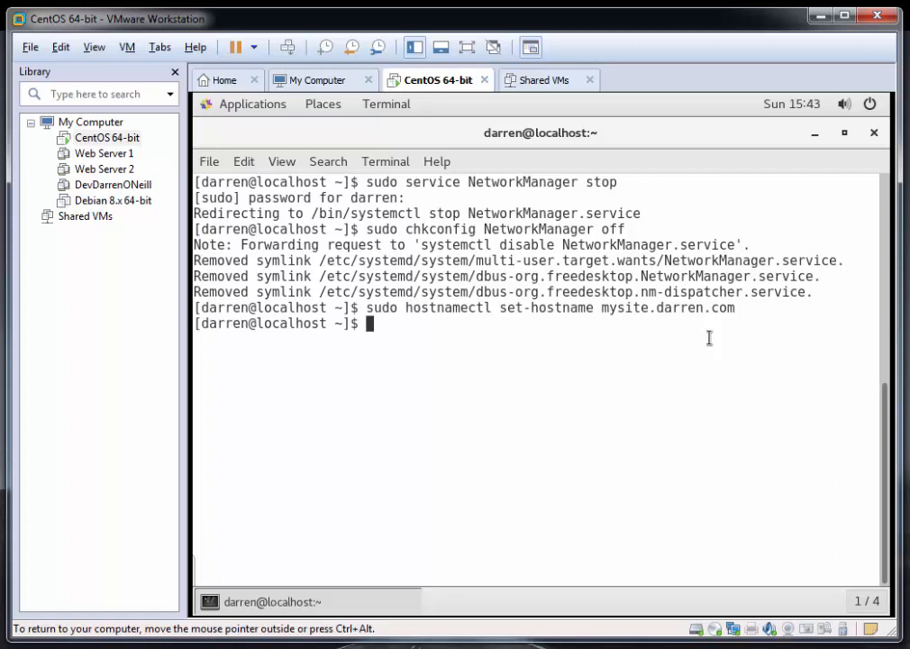
type("host")
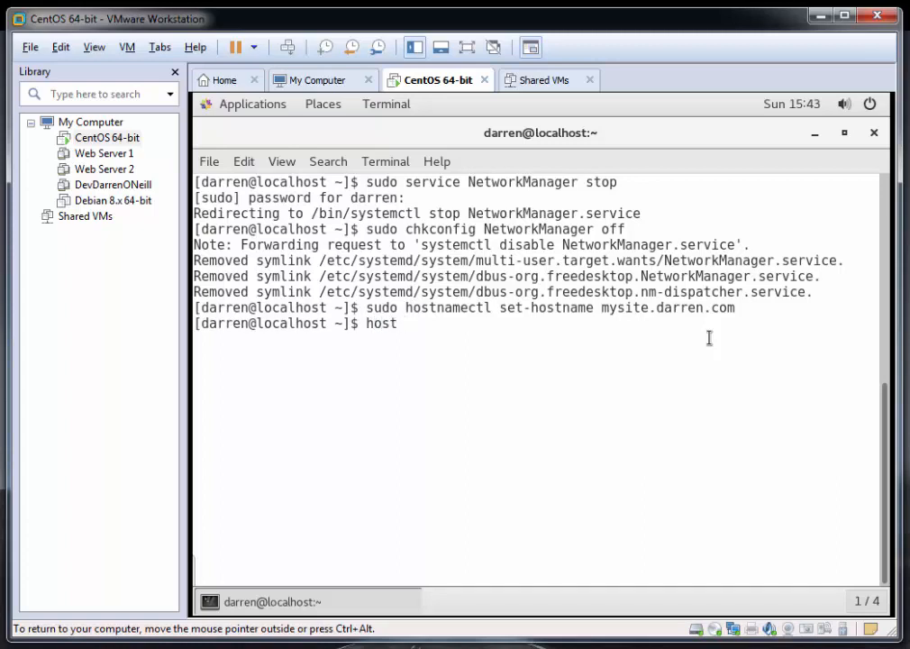
key("Return")
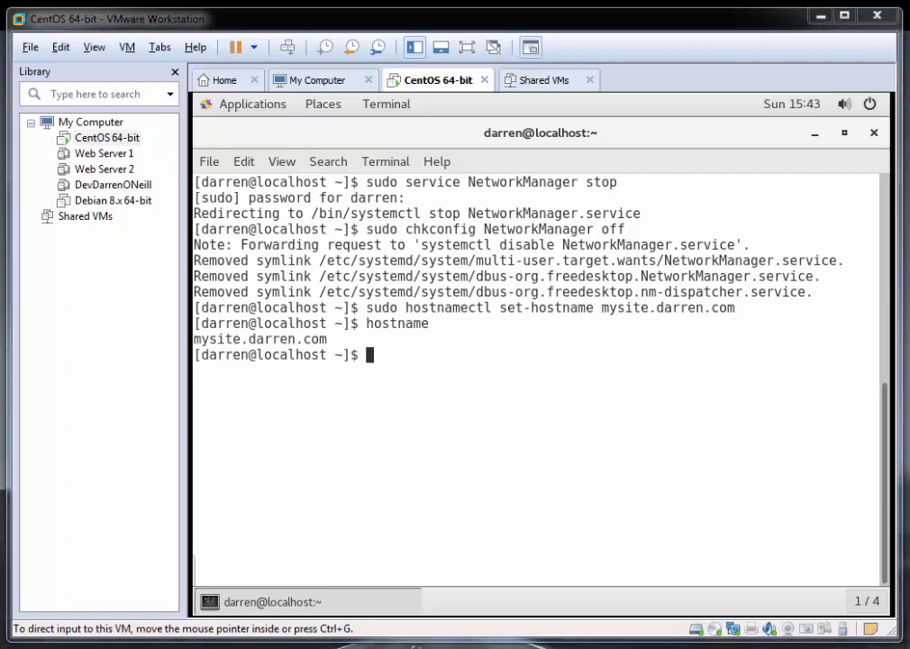
mouse_move(391, 368)
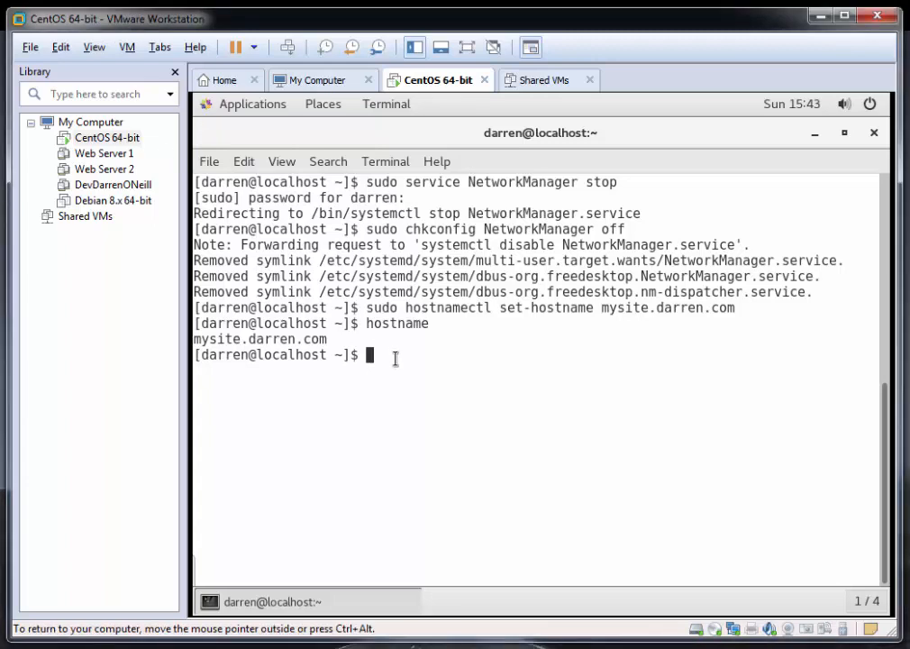
- Install Perl with 'sudo yum install -y perl', confirming it is already present
type("sudo")
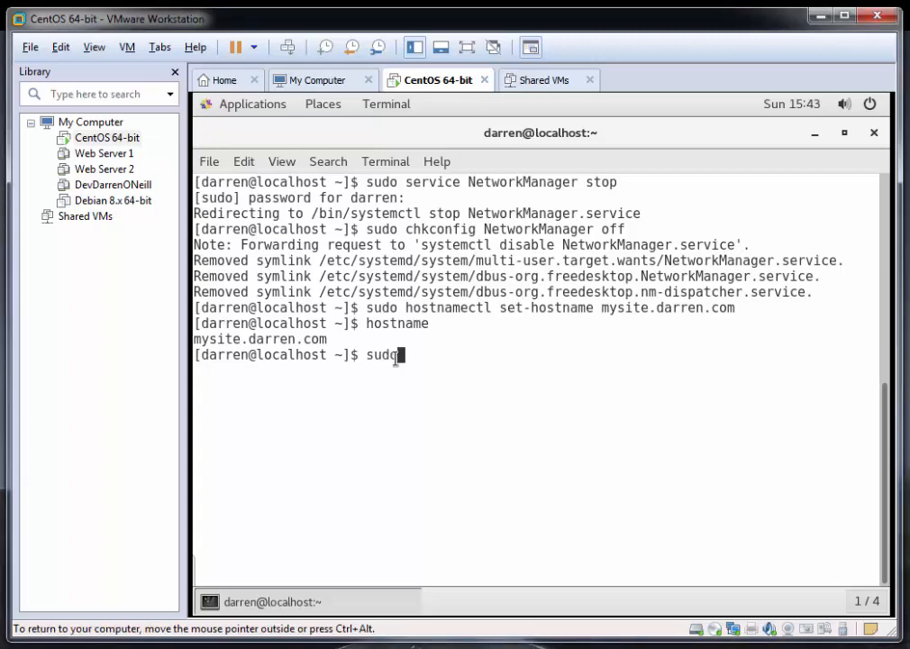
type("yum in")
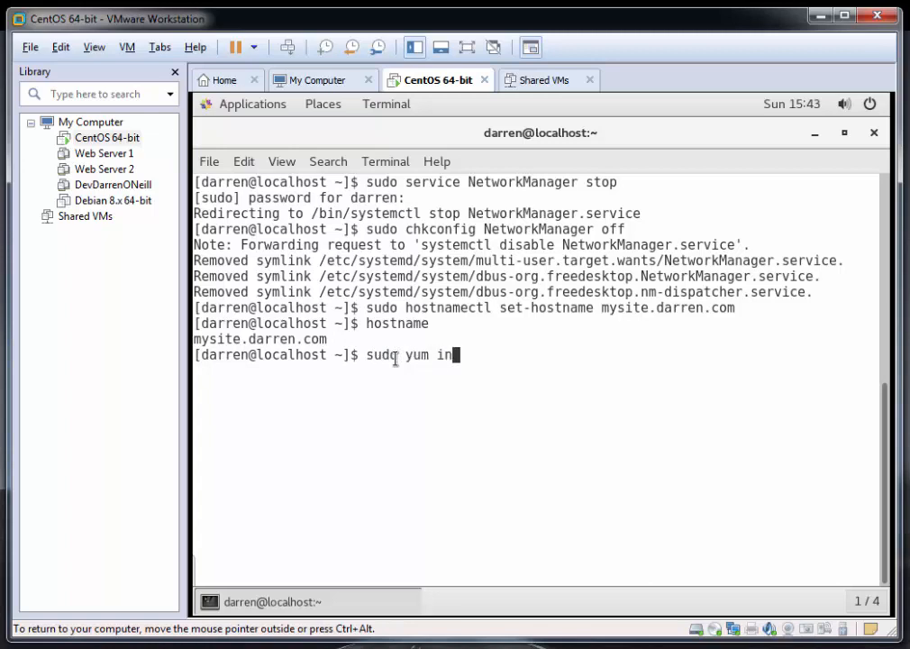
type("stall -y")
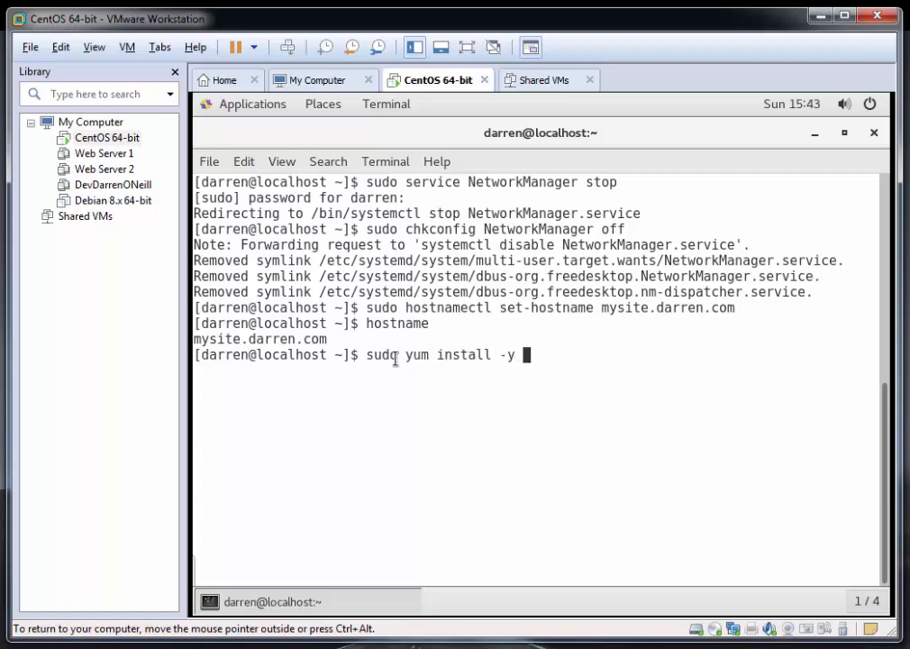
type("perl")
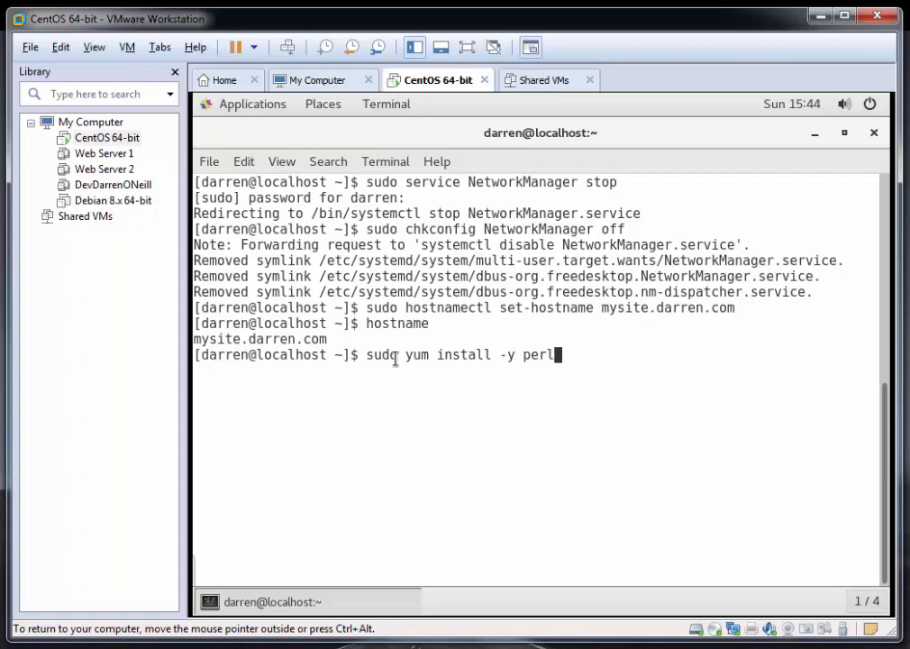
key("Return")
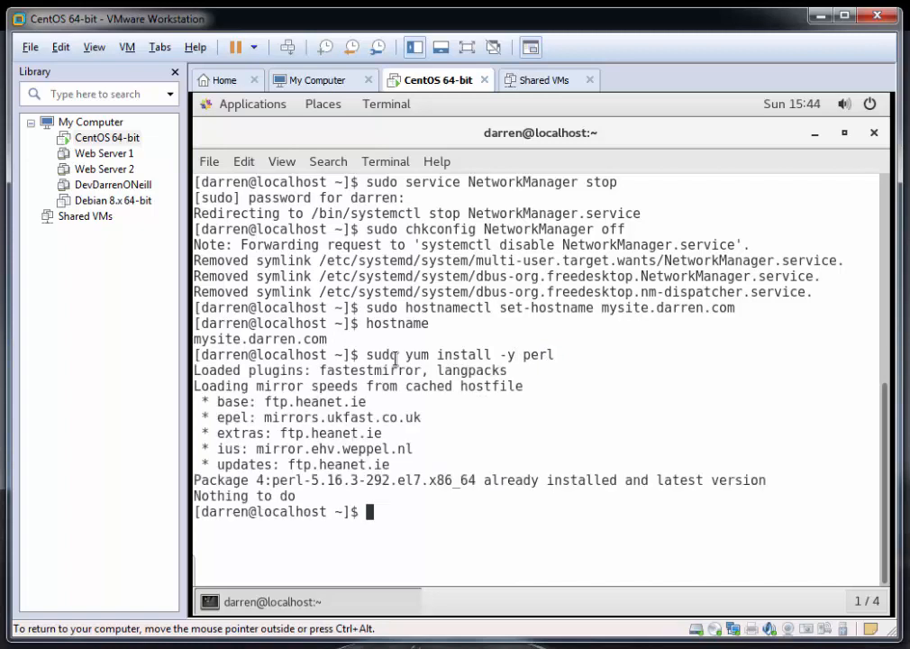
mouse_move(437, 454)
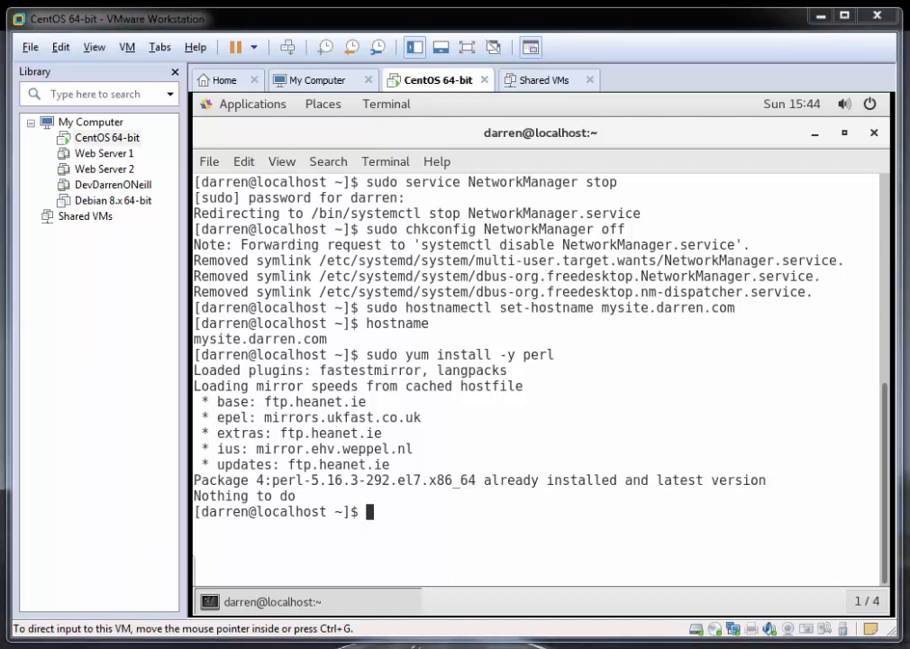
- Change the working directory with cd to prepare for the cPanel download
type("cd")
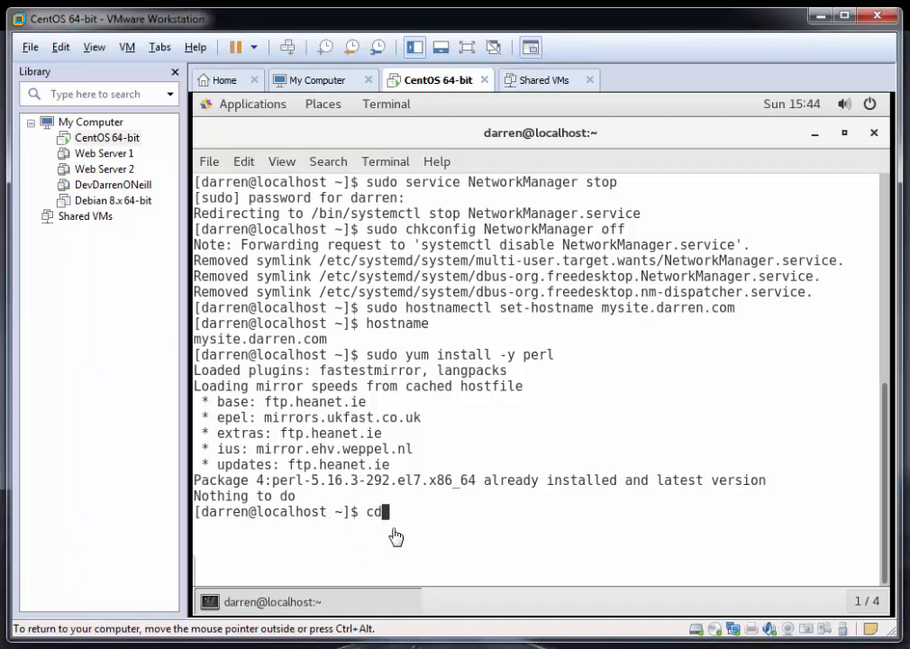
type("/")
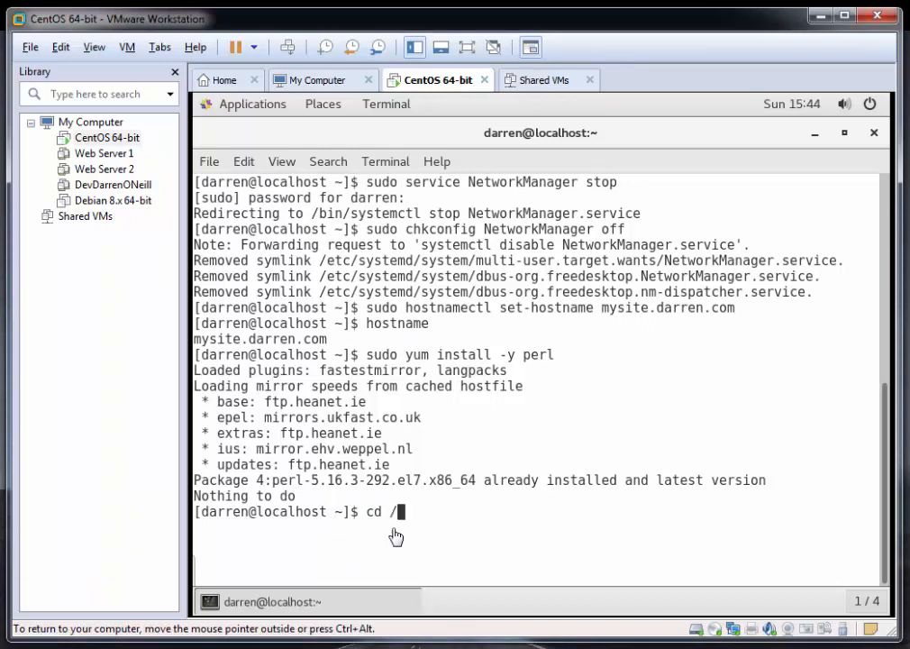
key("Return")
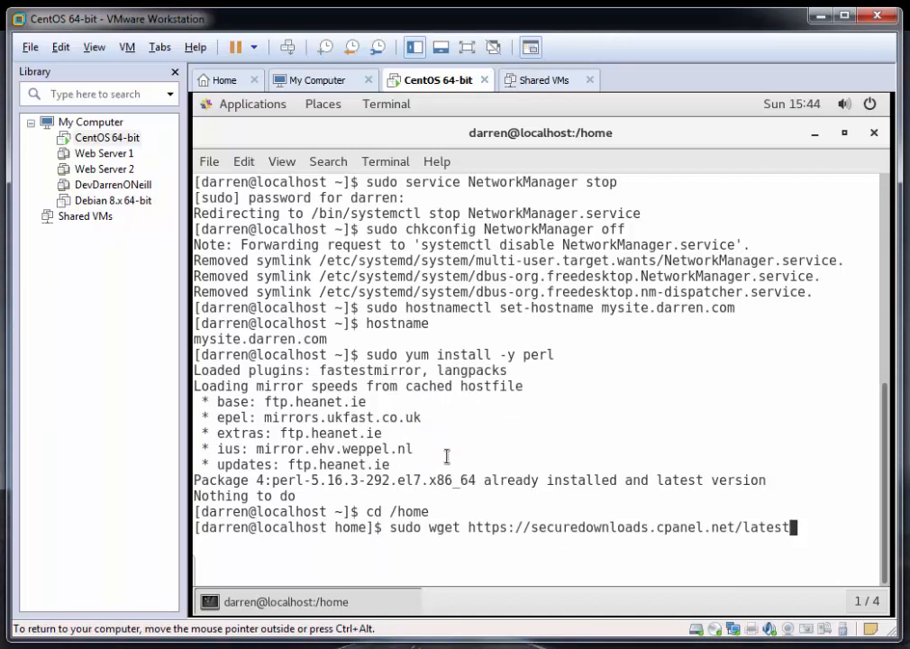
mouse_move(555, 544)
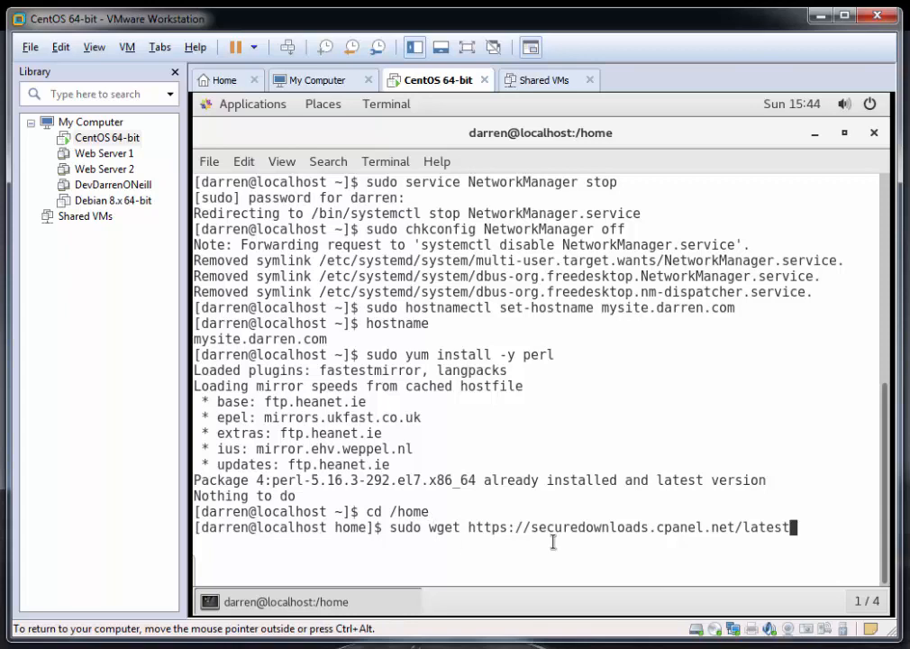
mouse_move(846, 543)
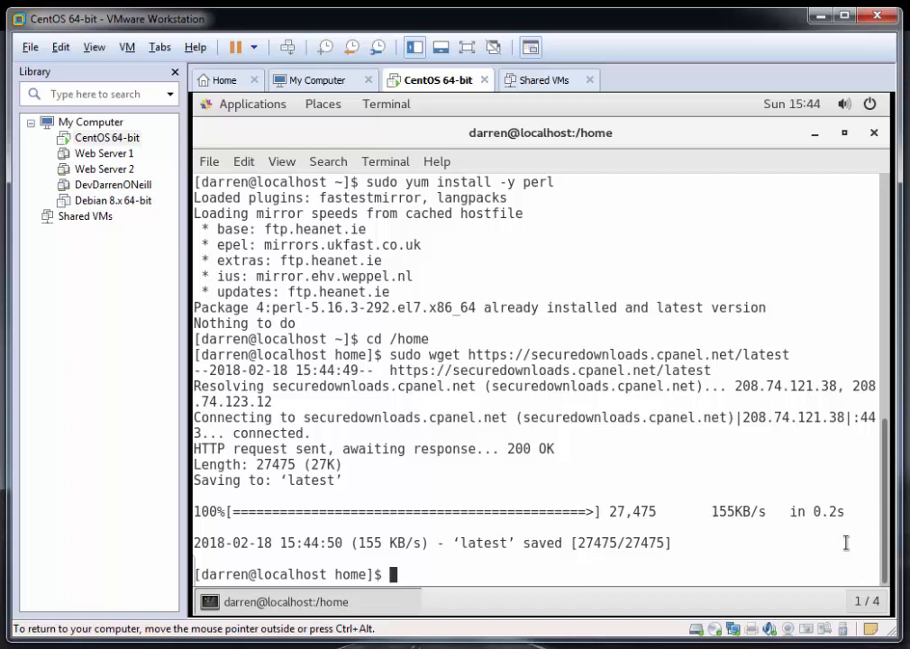
- List the downloaded 'latest' file and launch the cPanel installer with 'sudo sh latest'
type("ls")
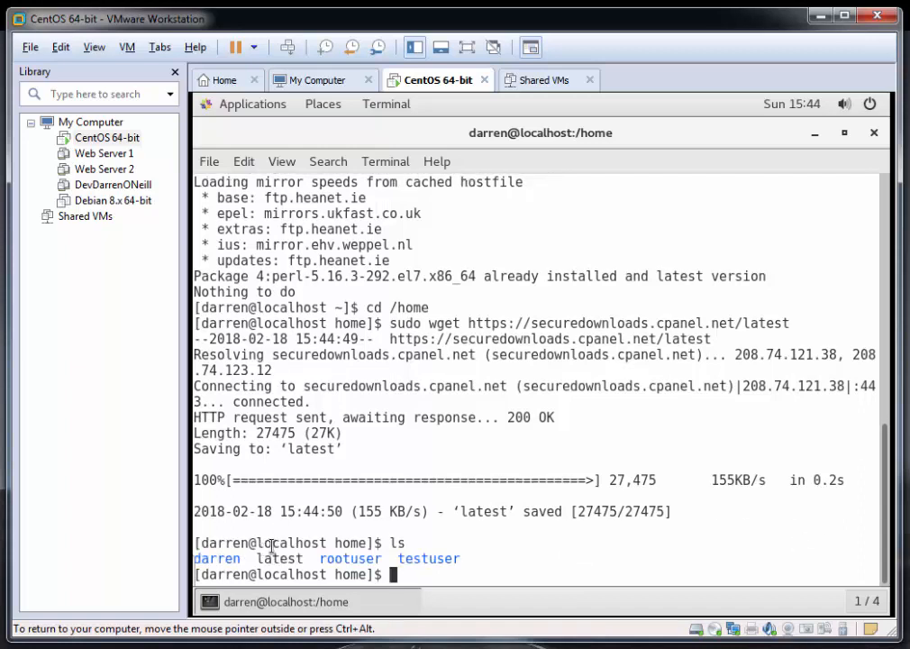
mouse_move(414, 577)
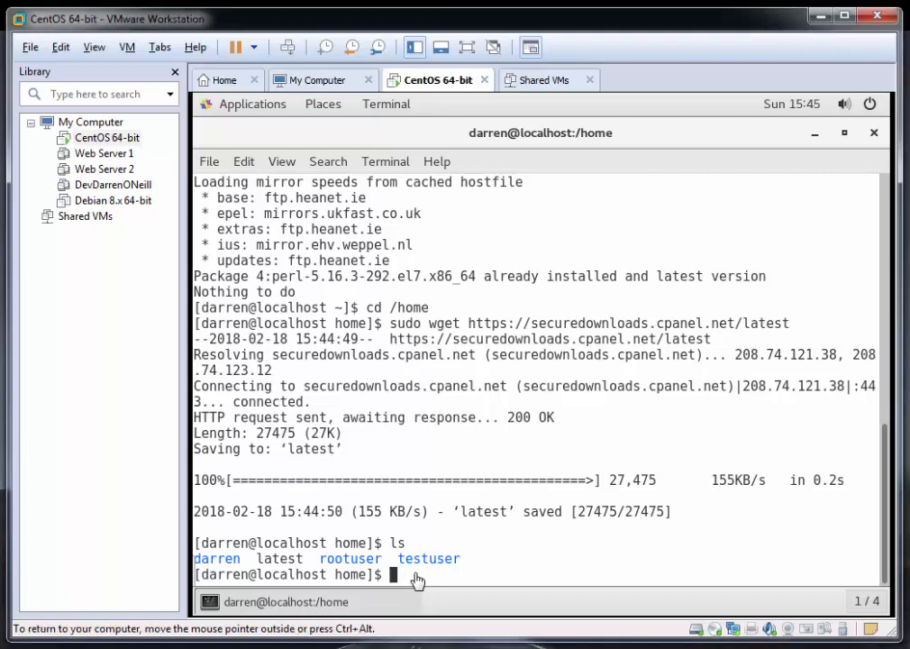
type("sudo")
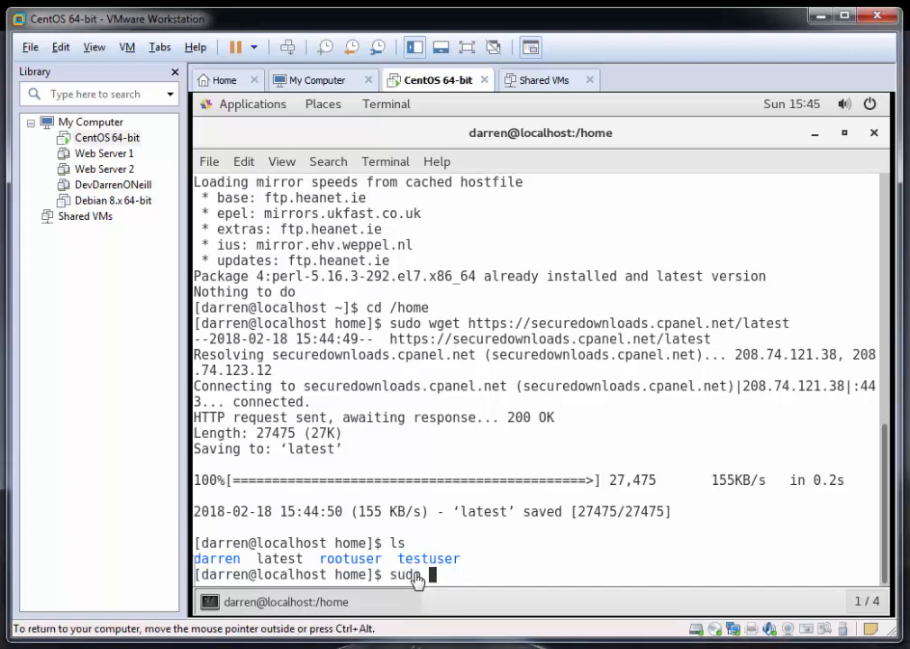
type("sh latest")
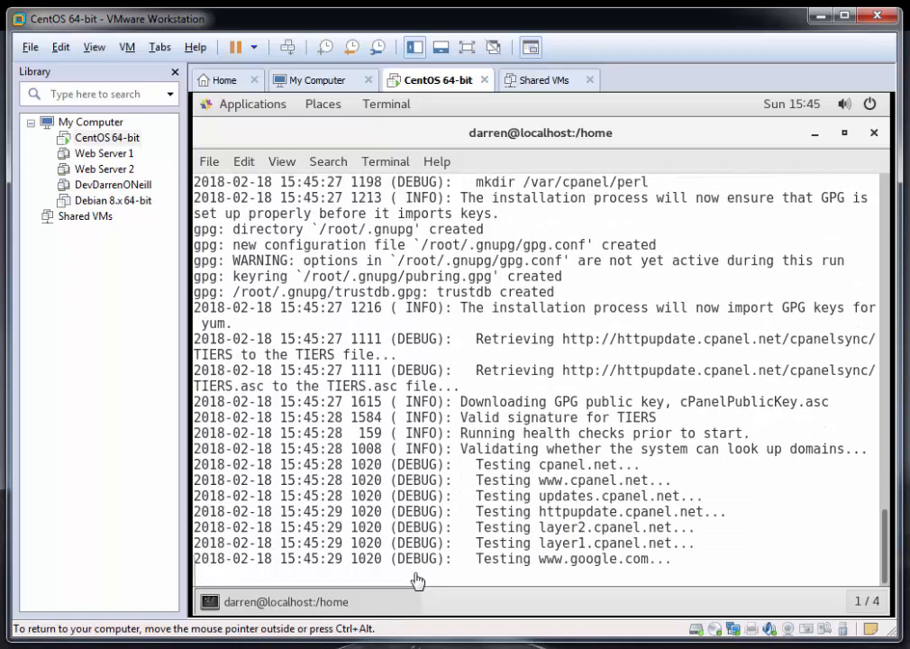
scroll("down", 3)
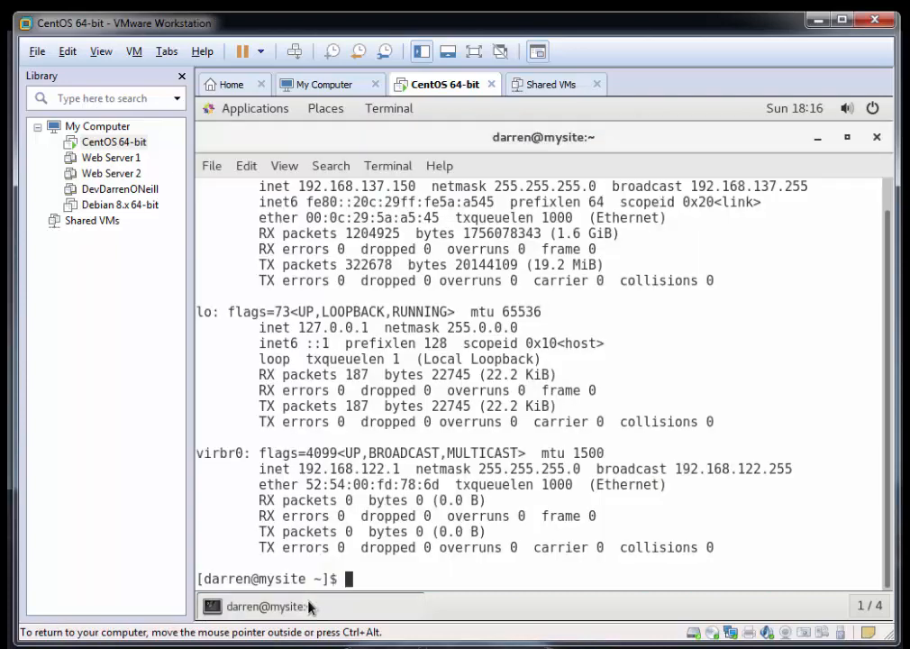
- Run ifconfig and select the VM's inet address 192.168.137.150
type("if")
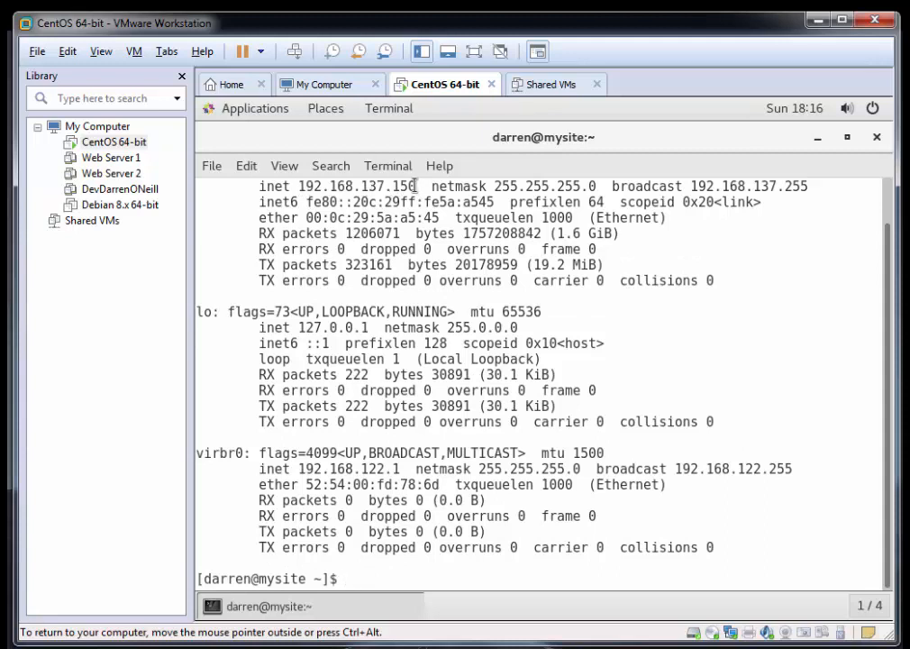
double_click(359, 186)
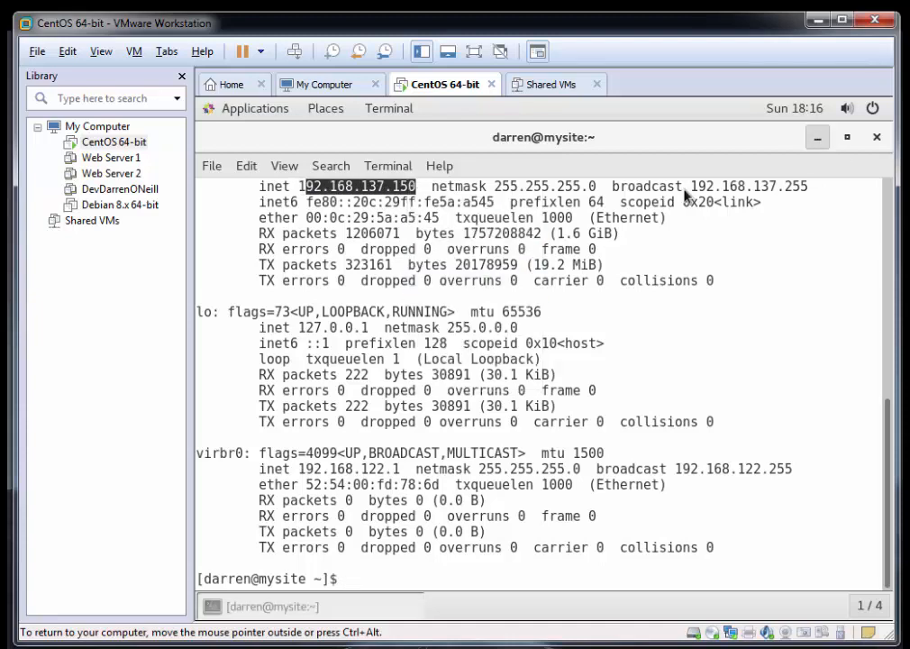
- Launch Firefox from the Applications menu on the CentOS desktop
left_click(256, 109)
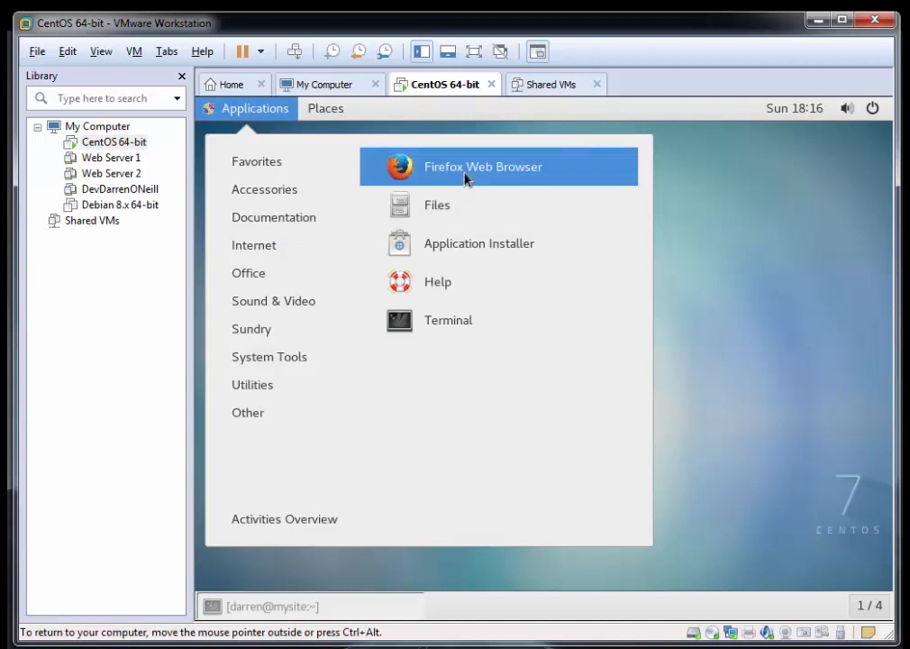
left_click(483, 165)
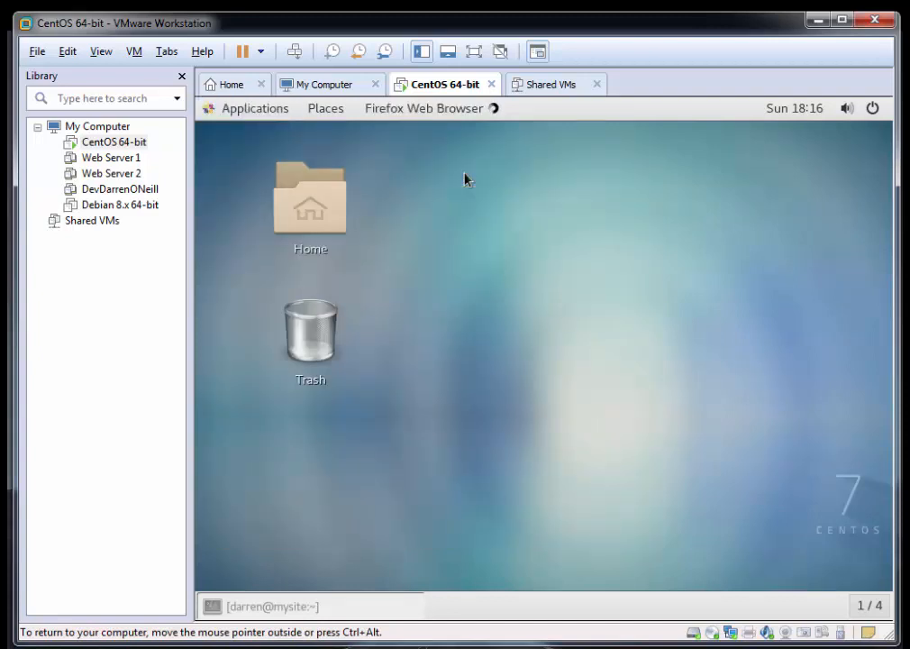
mouse_move(467, 180)
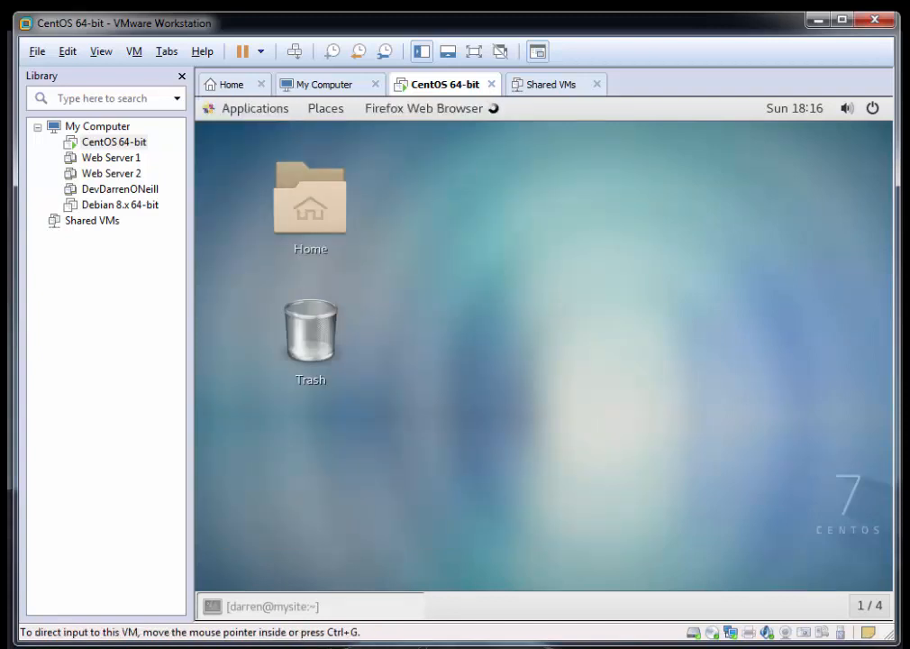
left_click(423, 108)
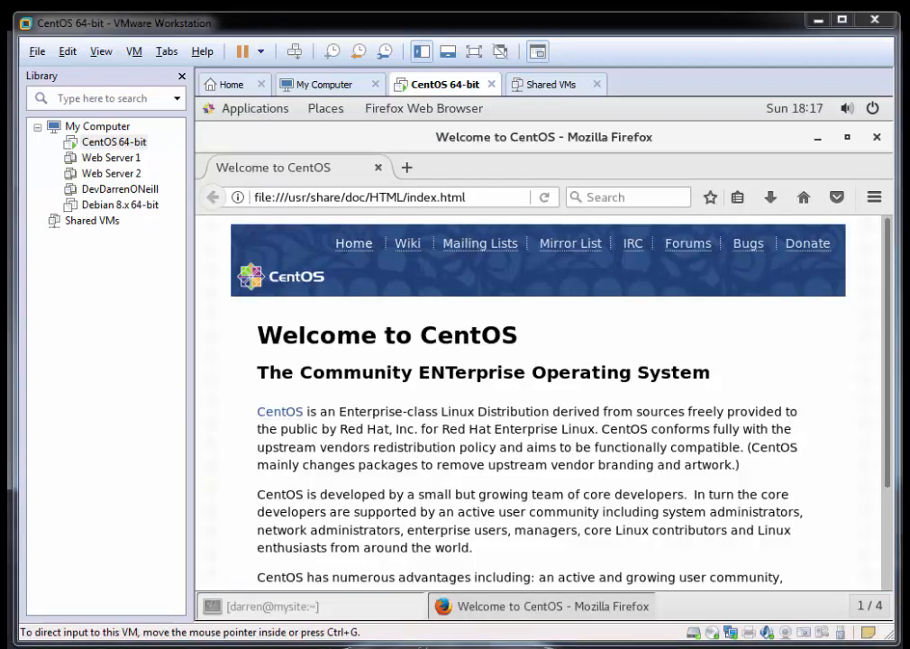
- Enter the WHM address 192.168.137.150:2087 in the address bar
left_click(388, 197)
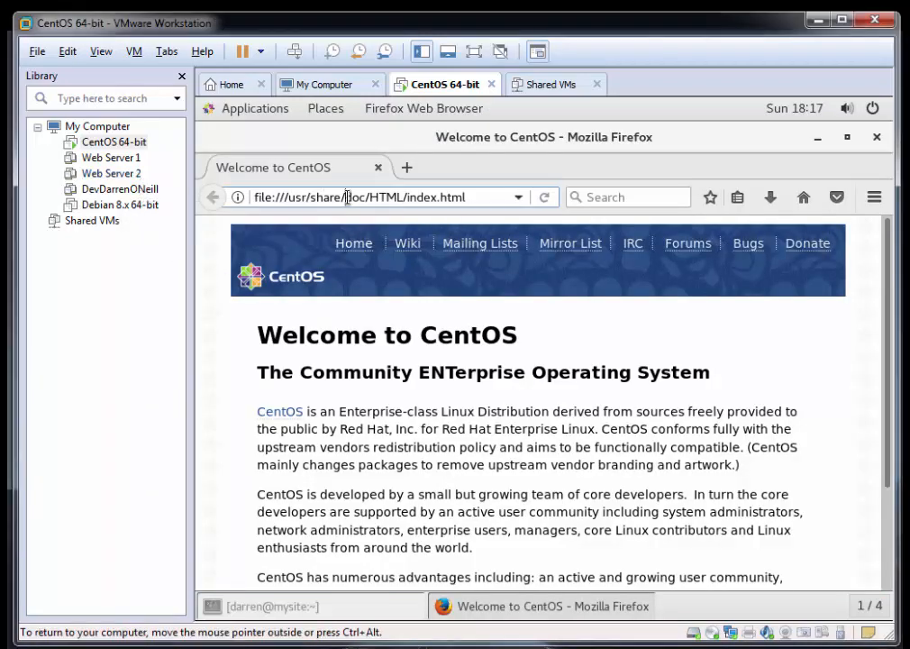
type("92.168.137.150")
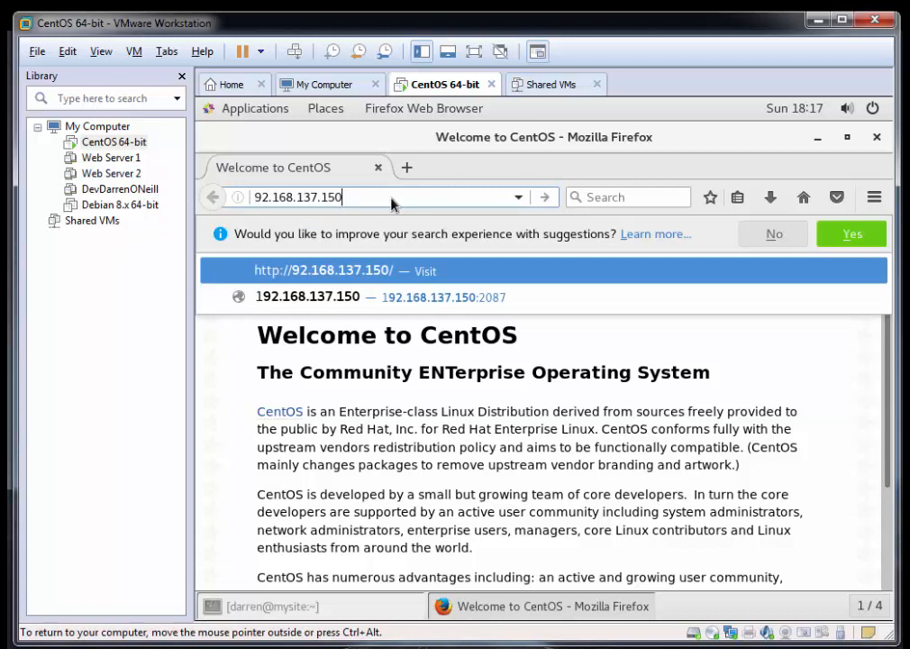
type(":")
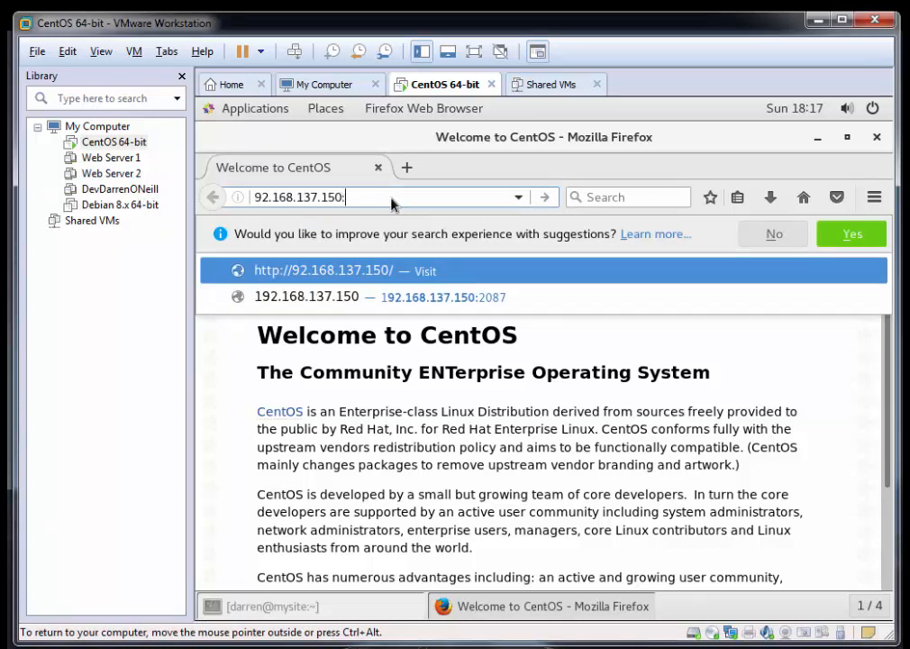
type("2087")
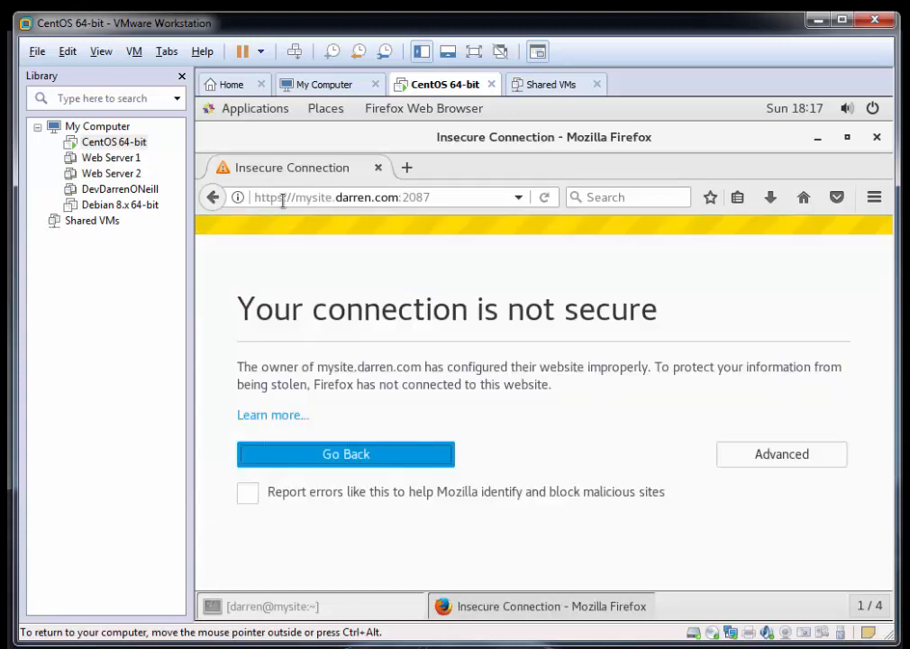
mouse_move(300, 530)
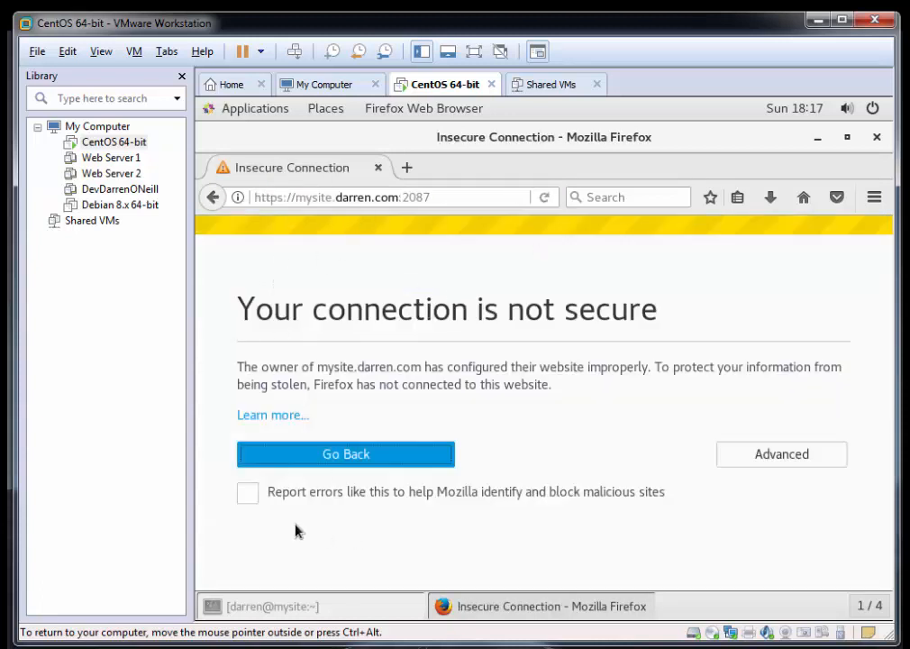
- Review the self-signed certificate warning under Advanced and start adding an exception
left_click(408, 167)
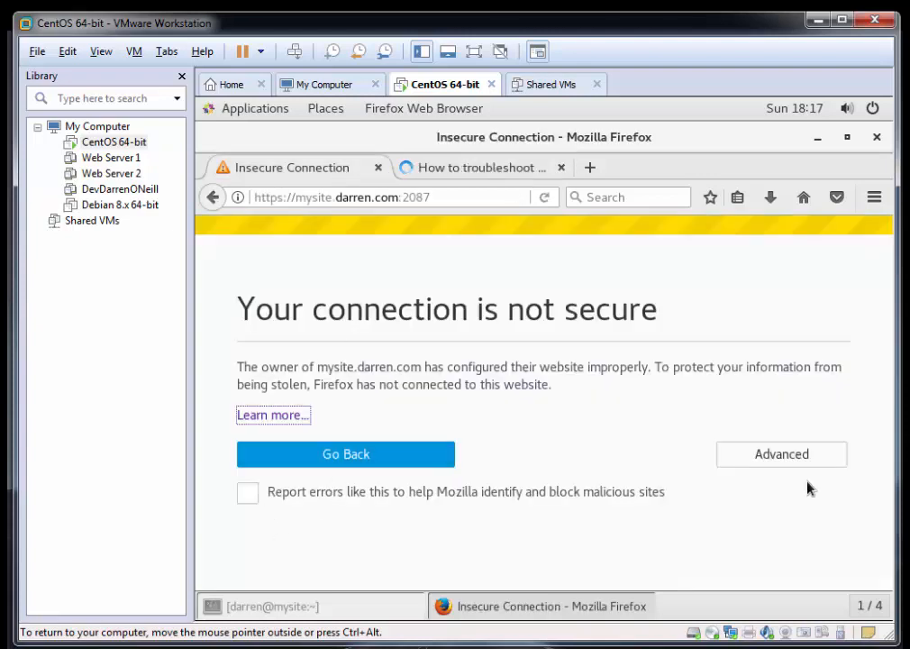
left_click(783, 455)
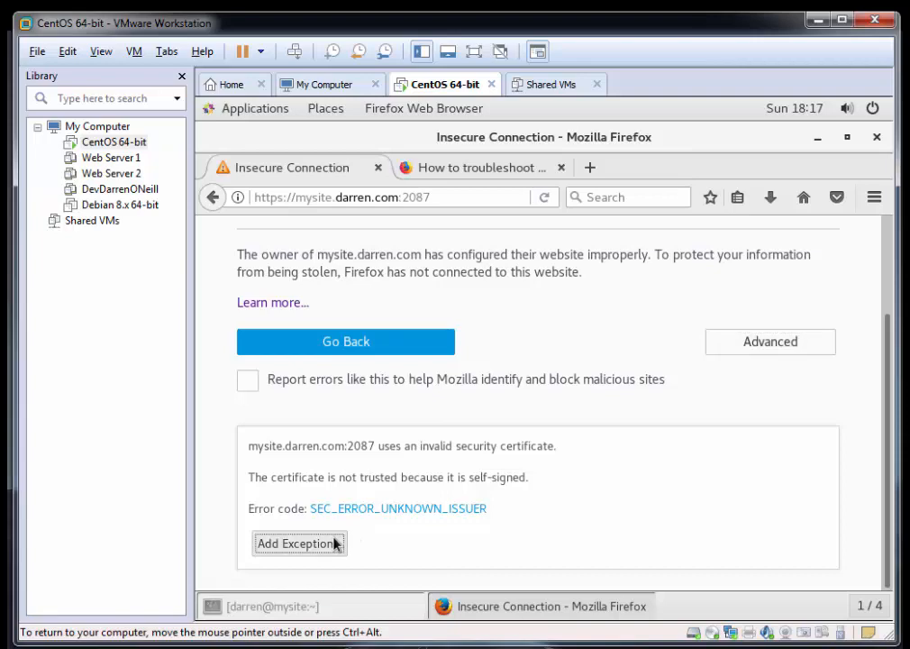
left_click(299, 545)
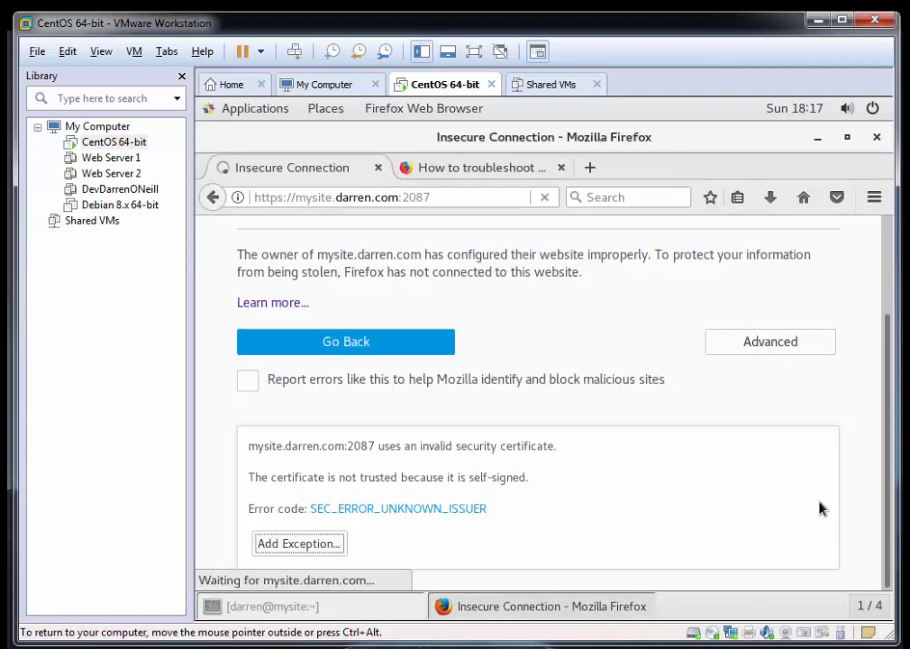
- Confirm the security exception and enter root as the WHM username
left_click(299, 542)
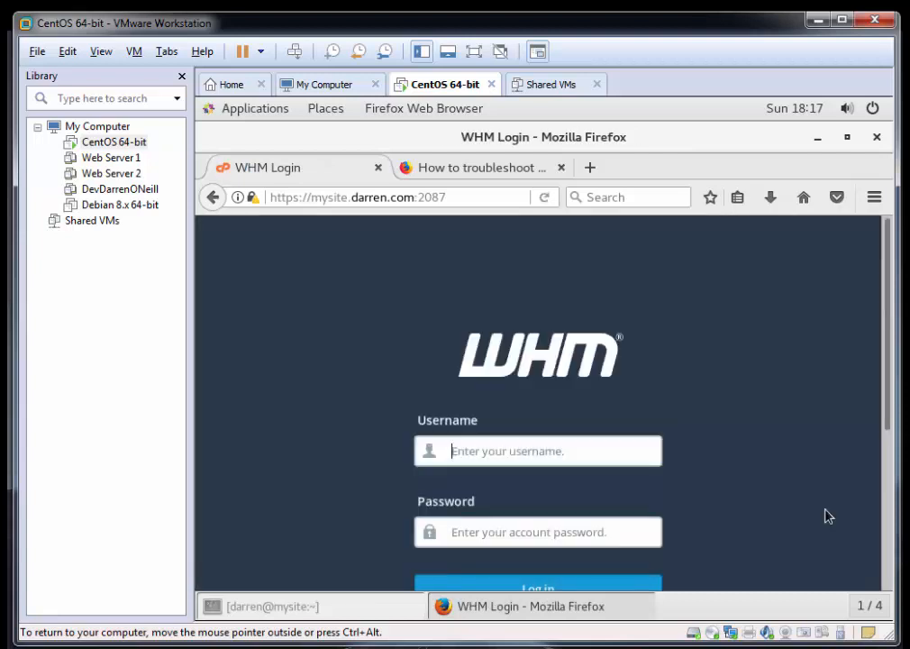
mouse_move(548, 382)
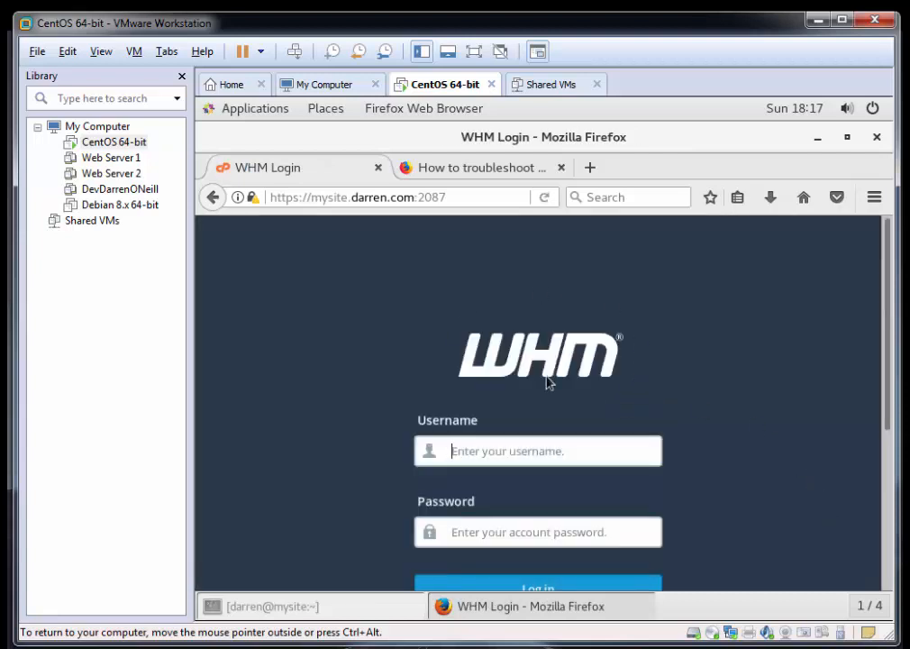
mouse_move(544, 383)
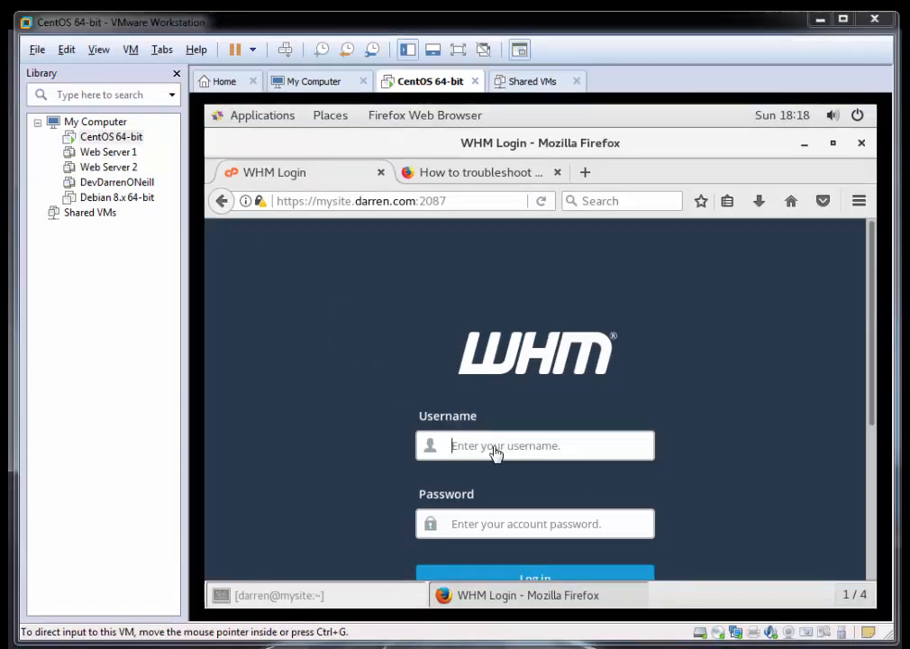
type("root")
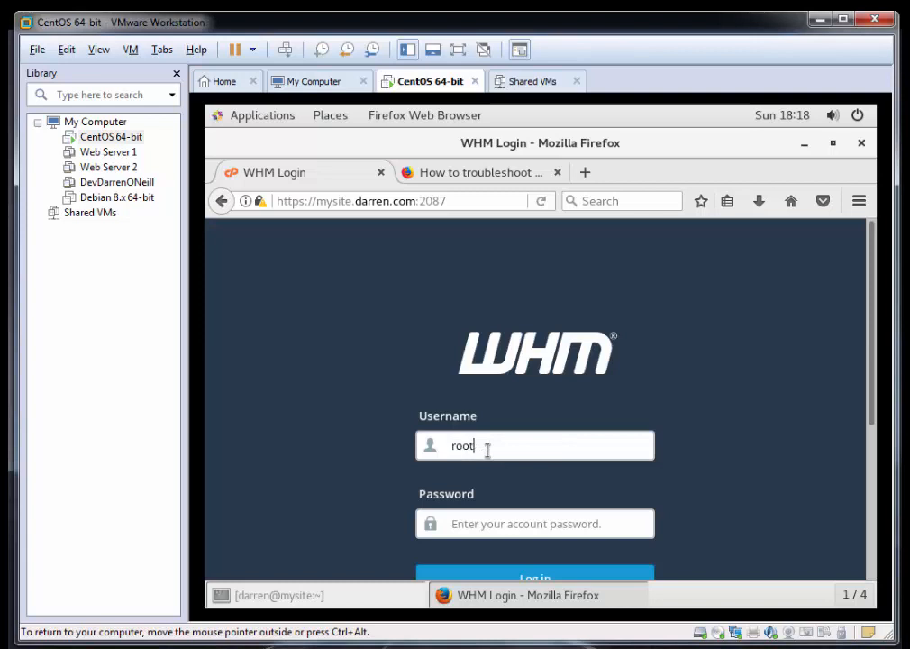
left_click(535, 522)
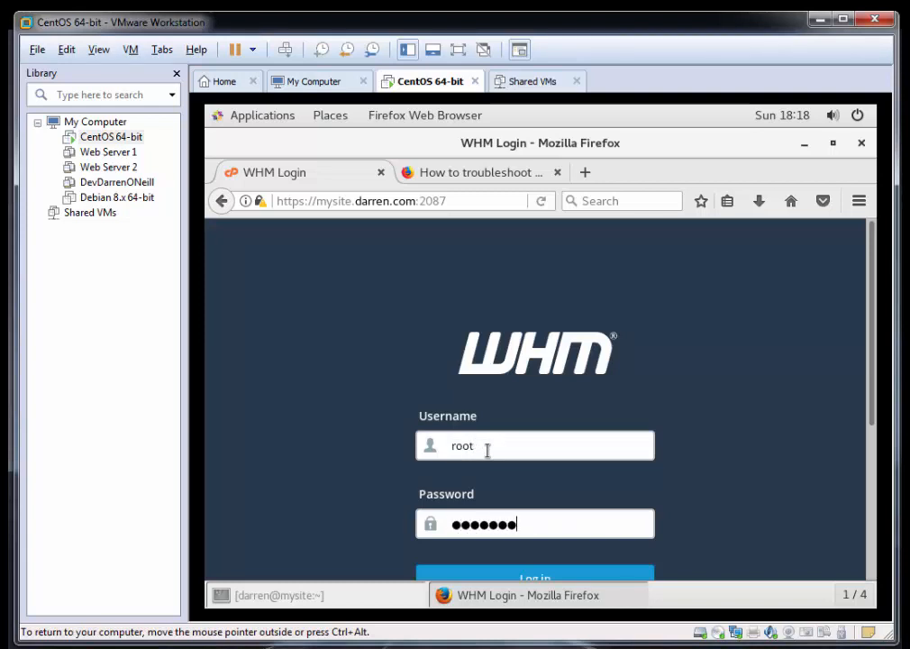
- Submit the root credentials to log in to WHM
scroll("down", 3)
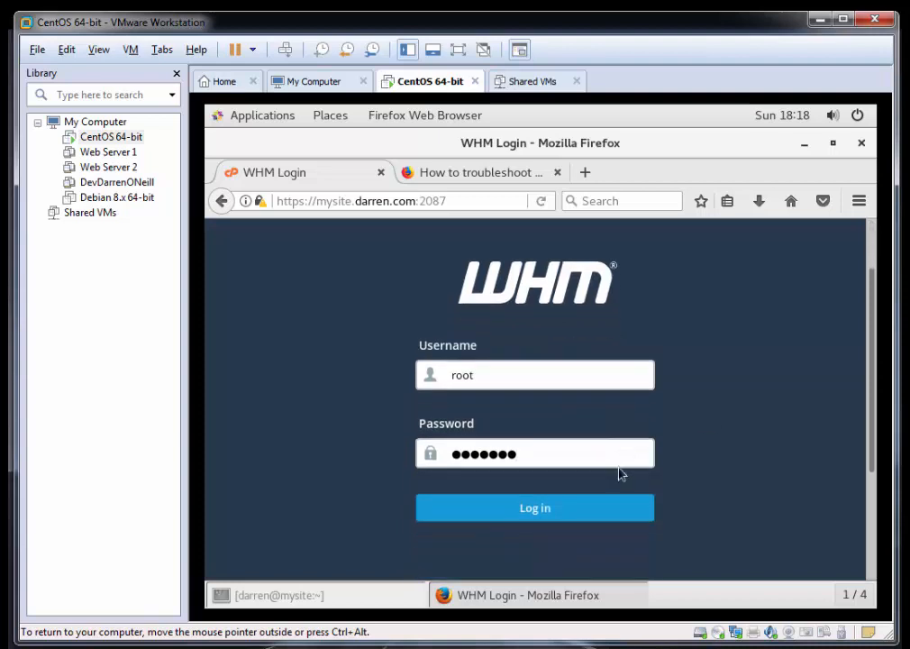
left_click(533, 509)
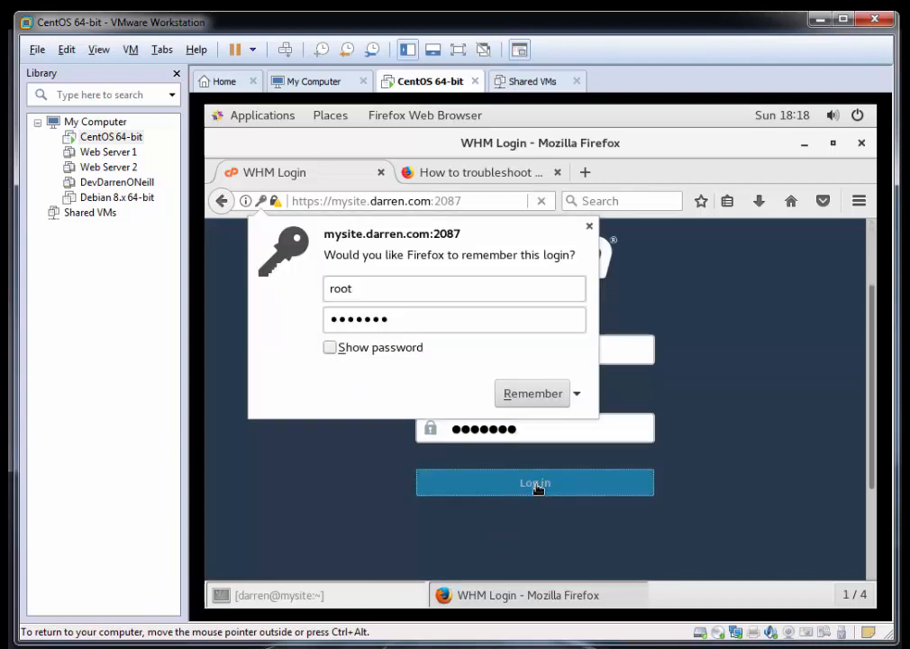
left_click(534, 483)
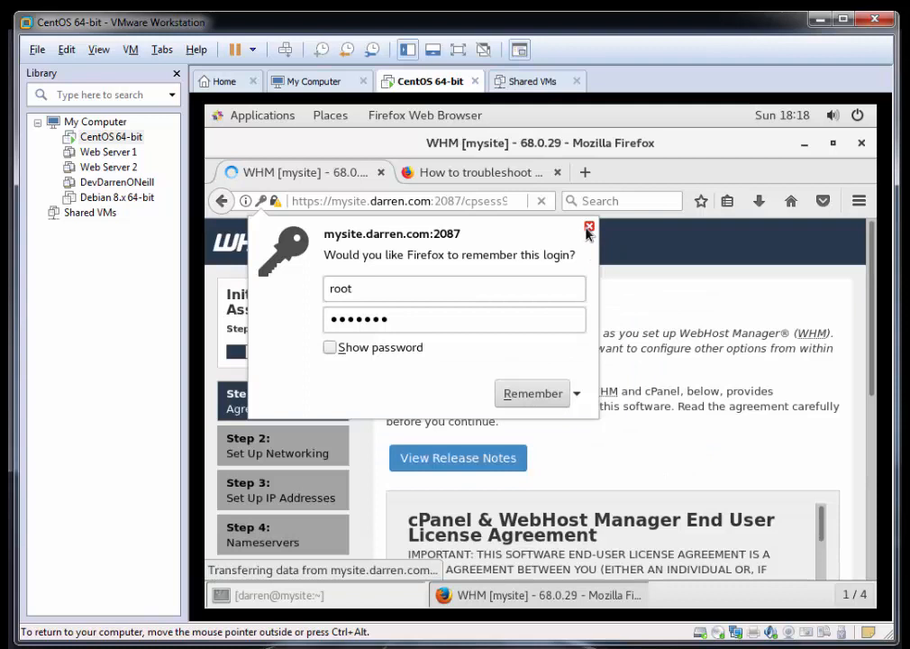
- Dismiss the save-login prompt and accept the license with 'I Agree, Go to Step 2'
left_click(589, 226)
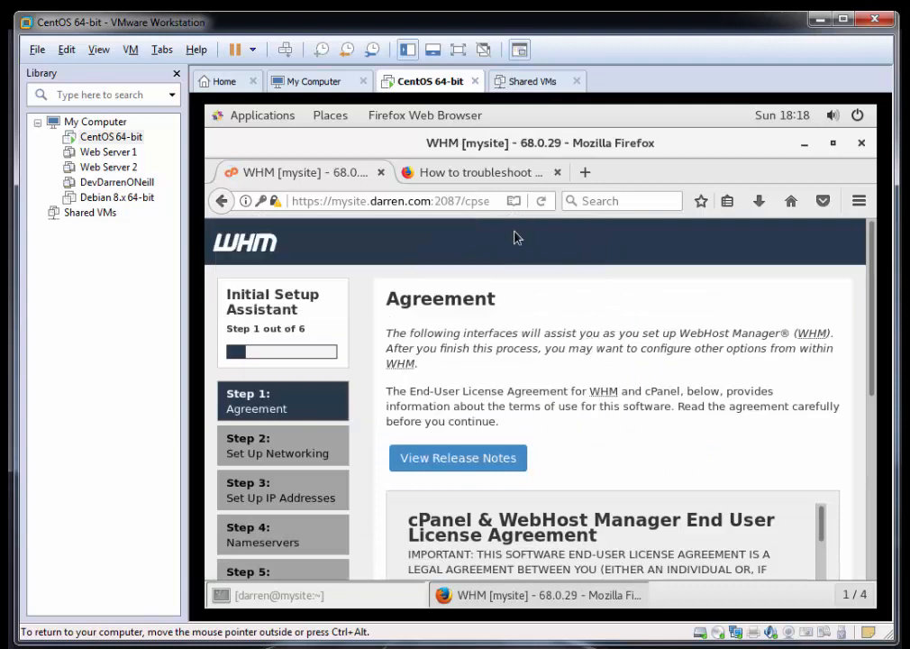
mouse_move(593, 313)
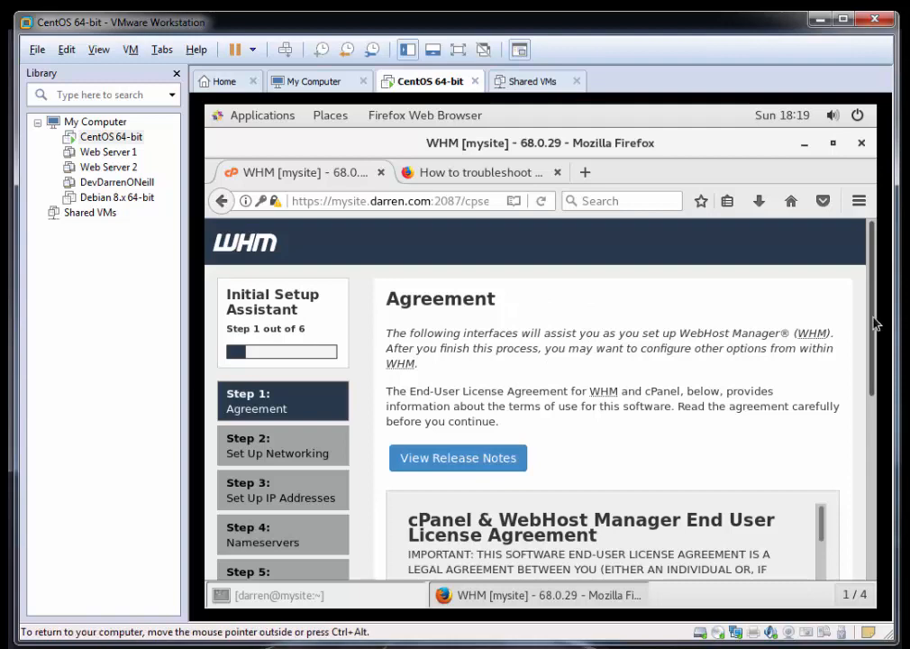
scroll("down", 3)
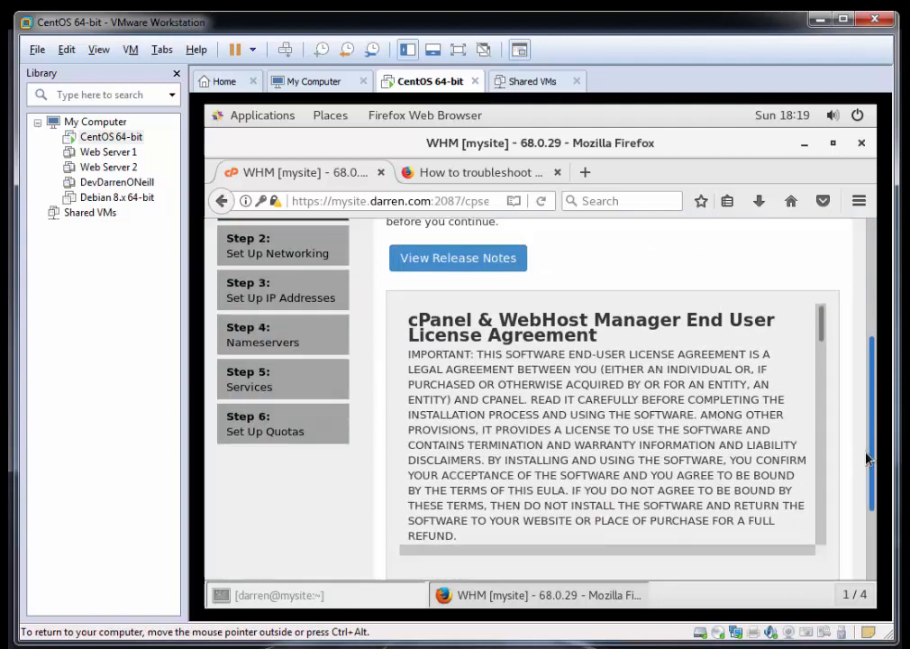
scroll("up", 3)
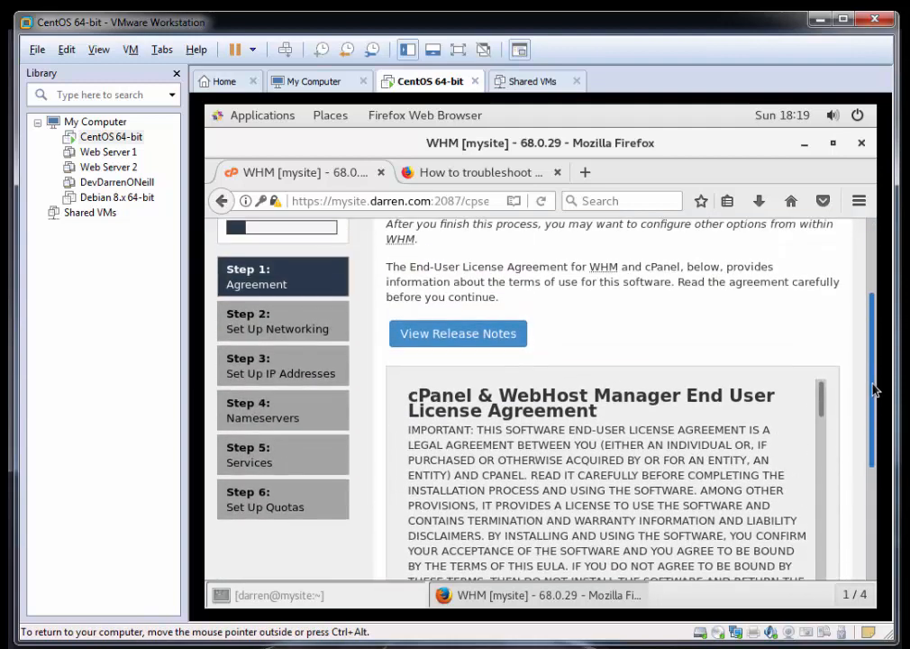
scroll("down", 3)
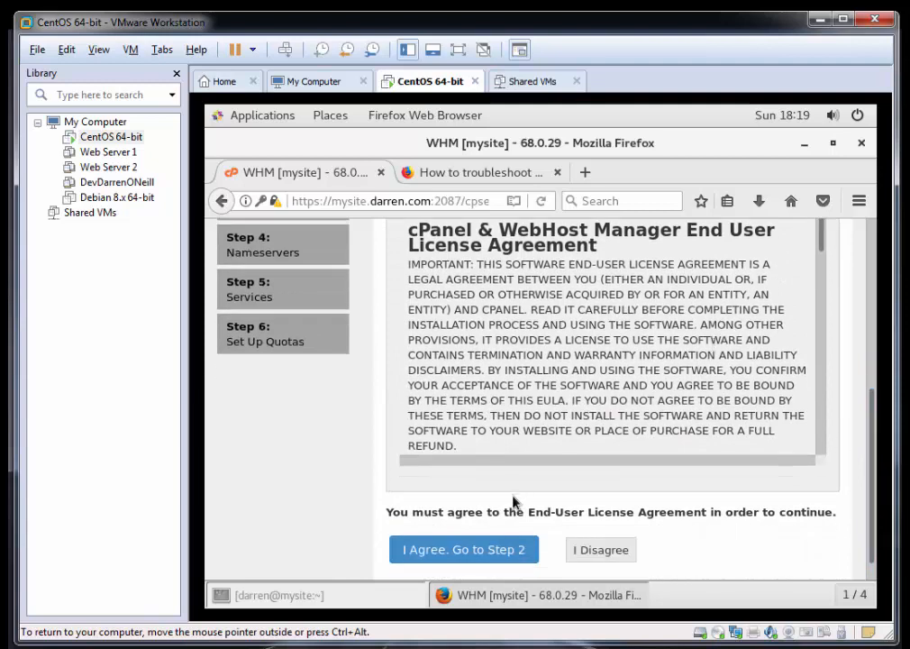
left_click(464, 548)
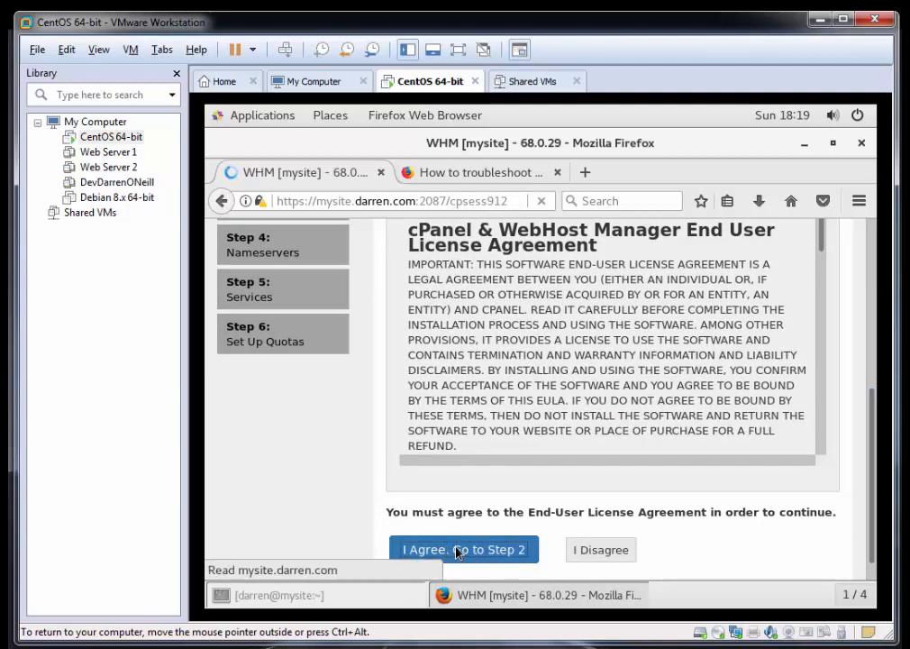
left_click(463, 548)
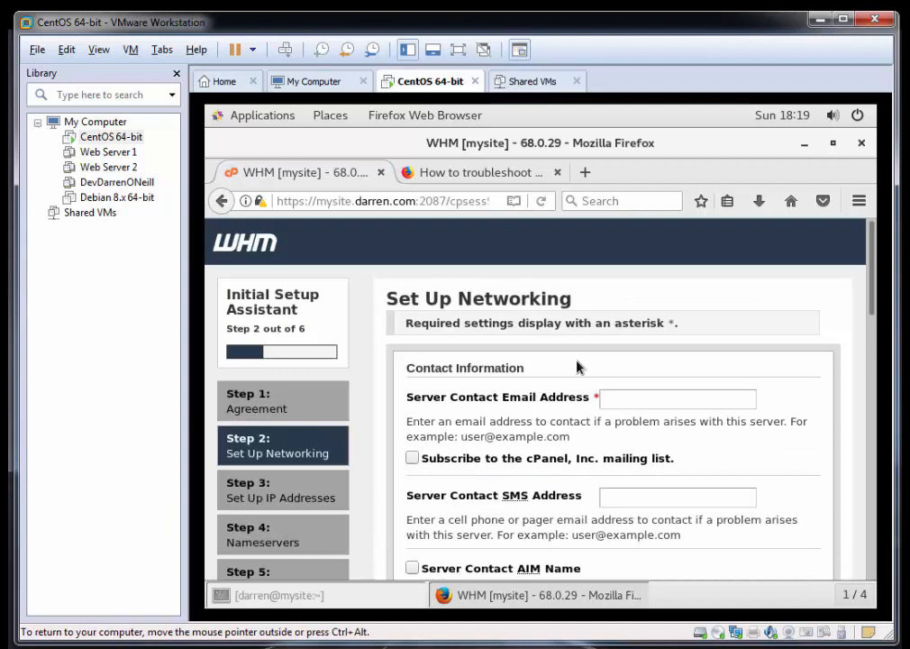
mouse_move(532, 403)
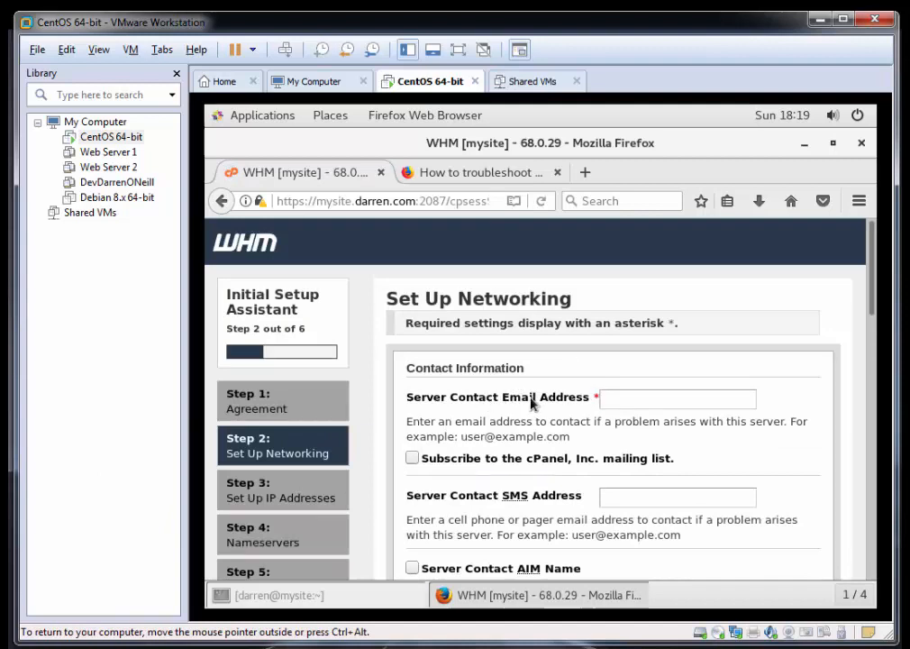
left_click(678, 399)
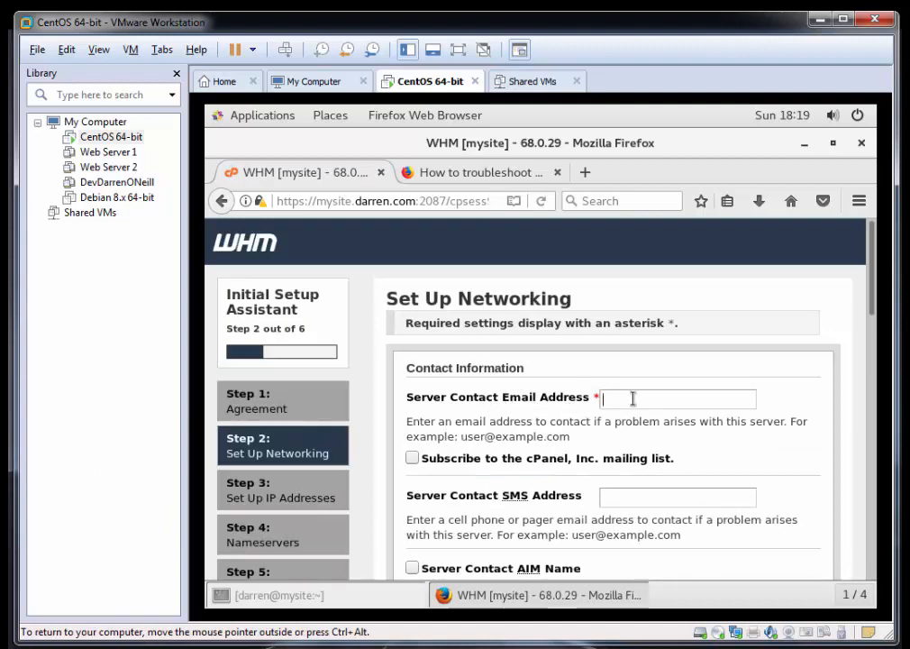
type("darren")
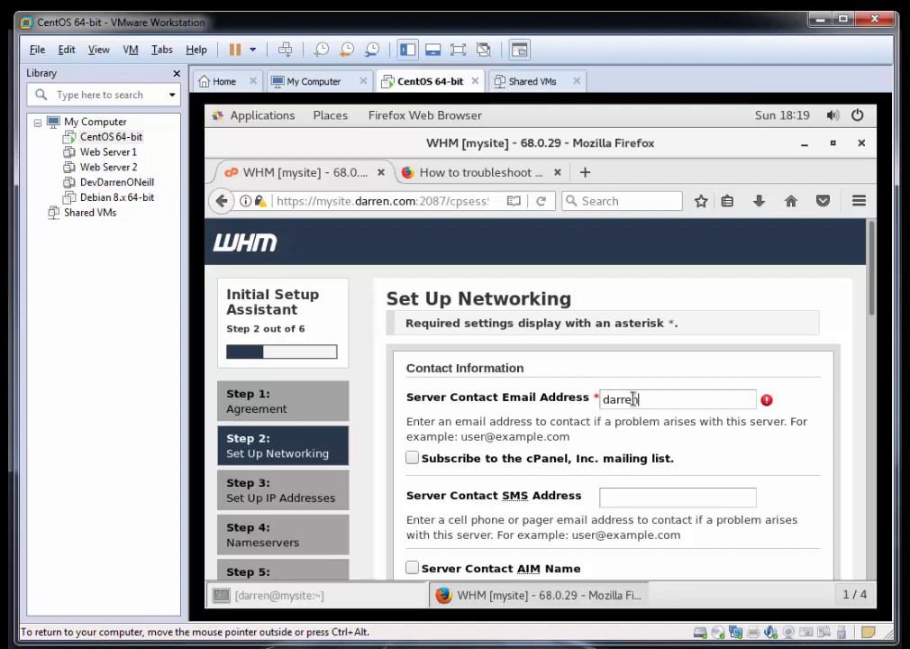
type("@test.com")
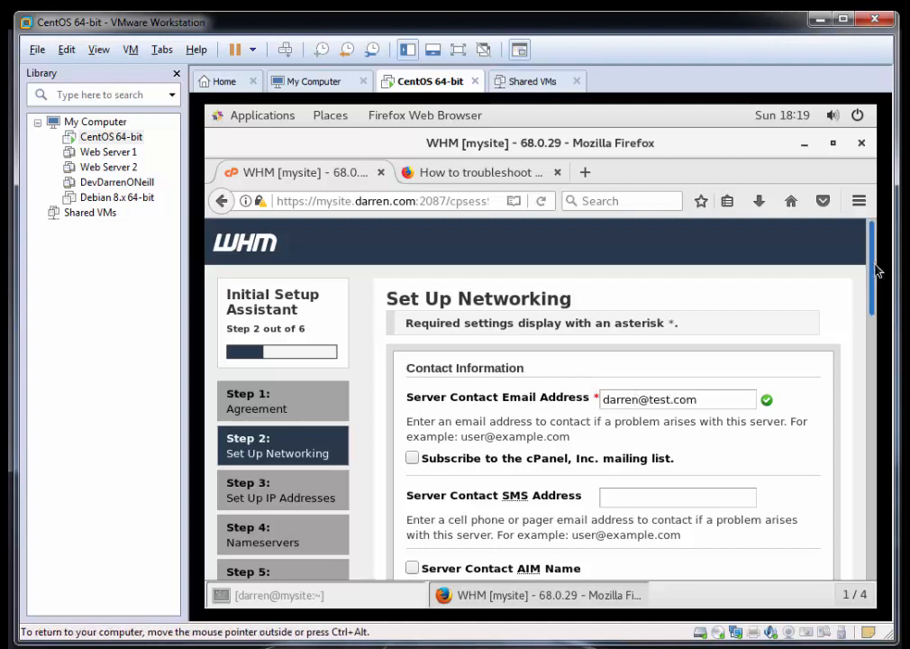
- Set the Secondary Resolver to 8.8.8.8 and save with 'Save and Go to Step 3'
scroll("down", 3)
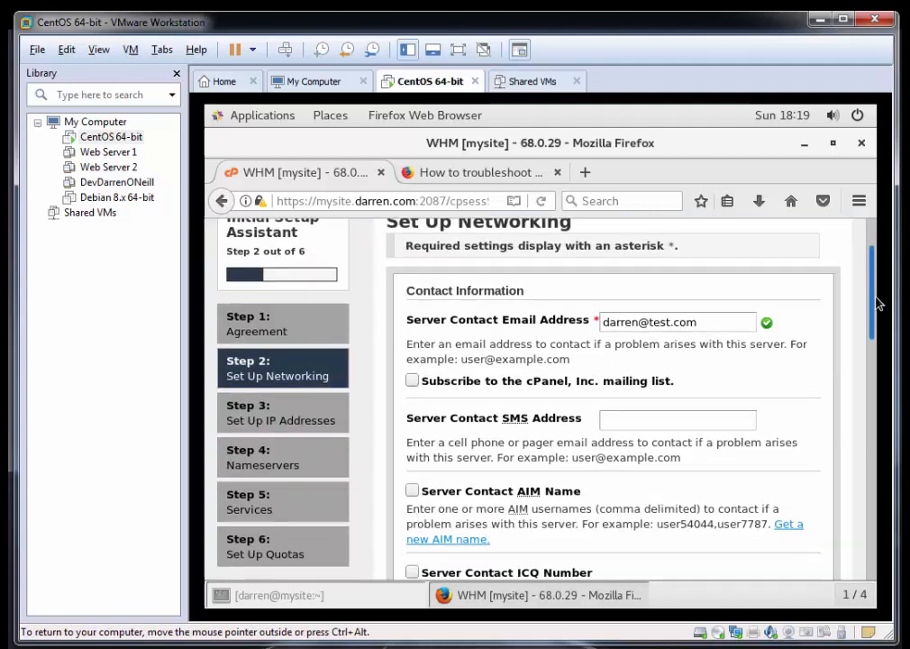
scroll("down", 3)
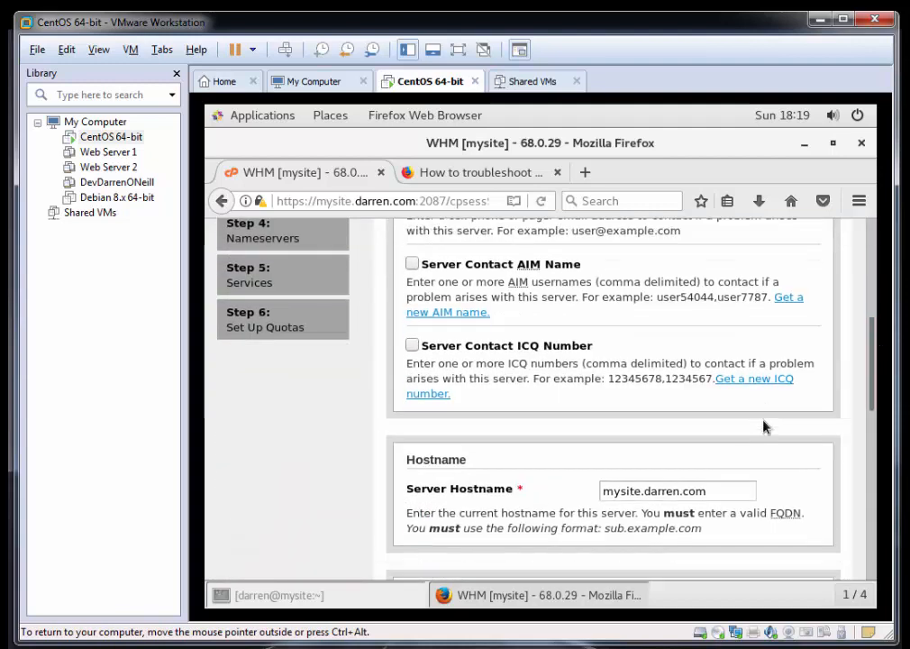
scroll("down", 3)
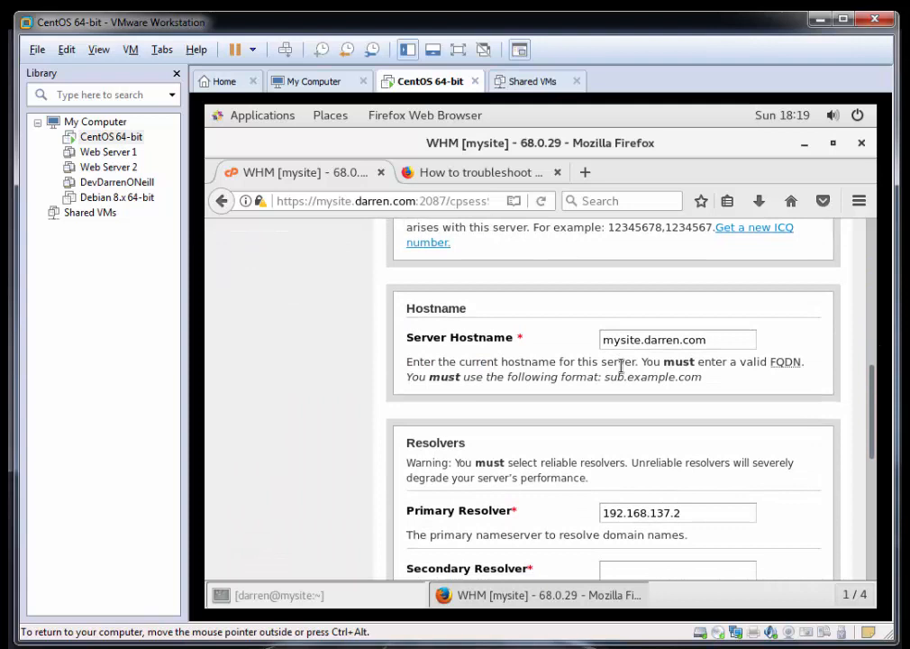
scroll("down", 3)
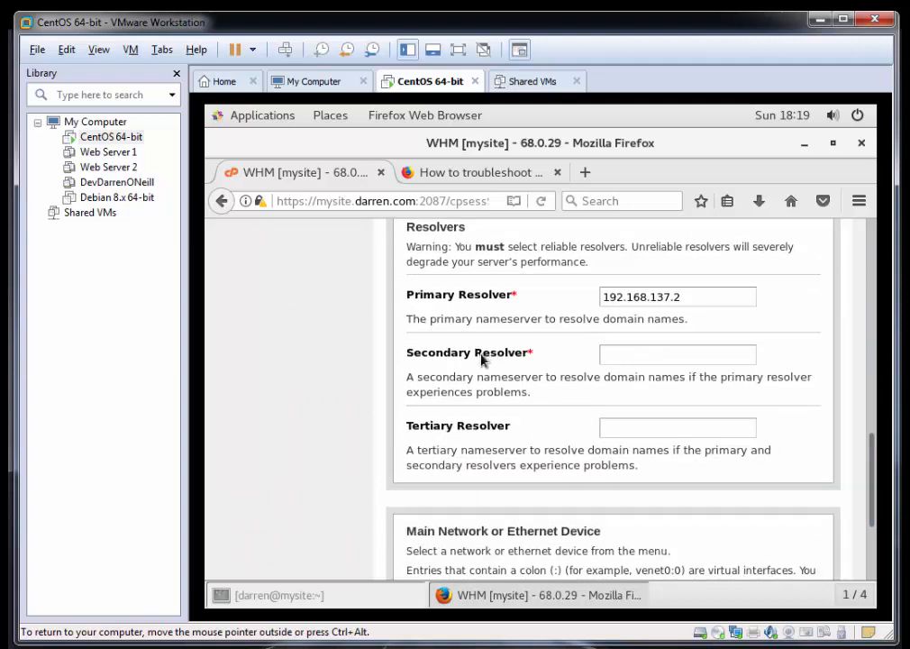
left_click(678, 353)
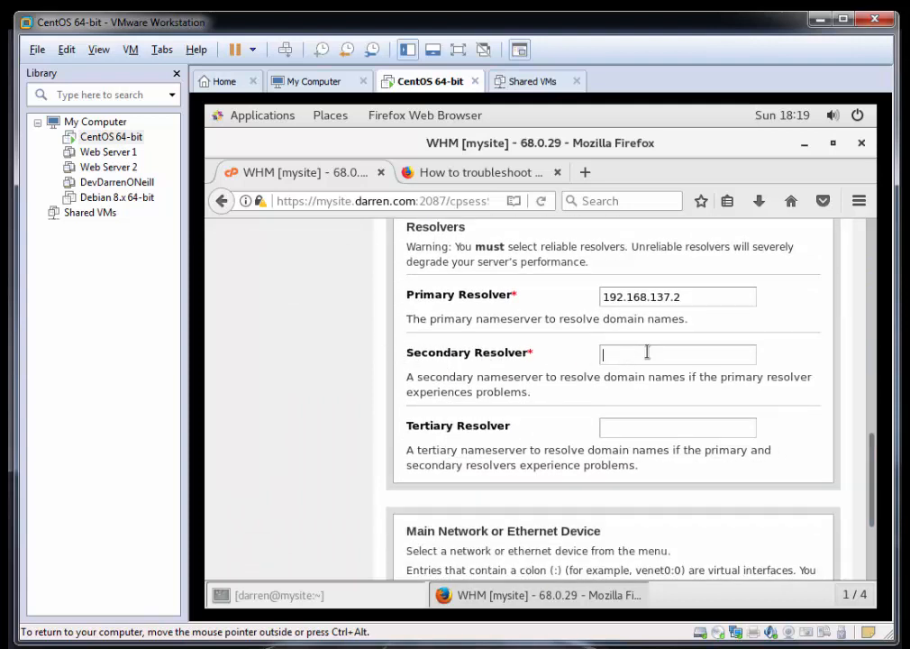
type("8.8.8.8")
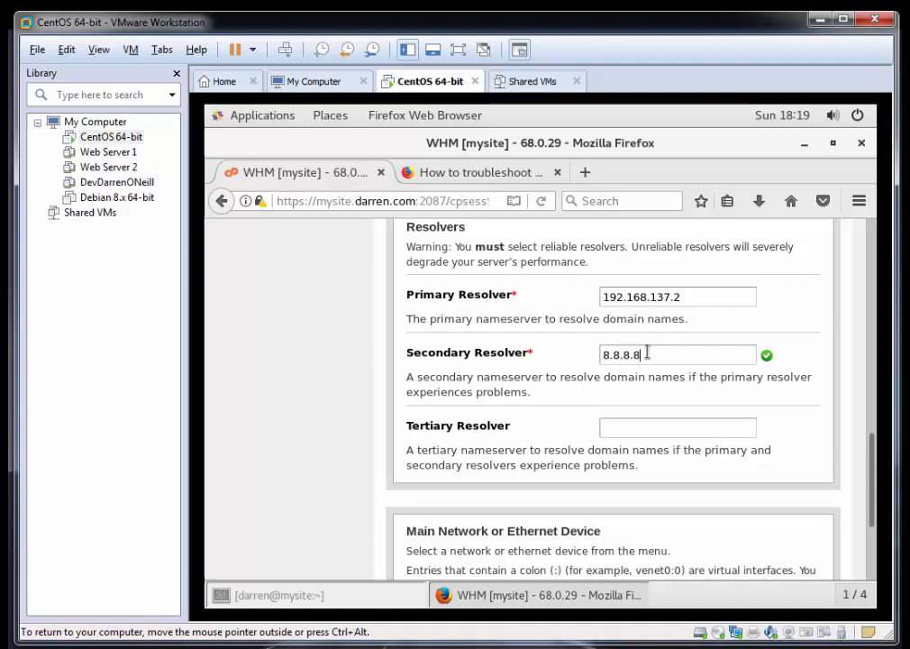
scroll("down", 3)
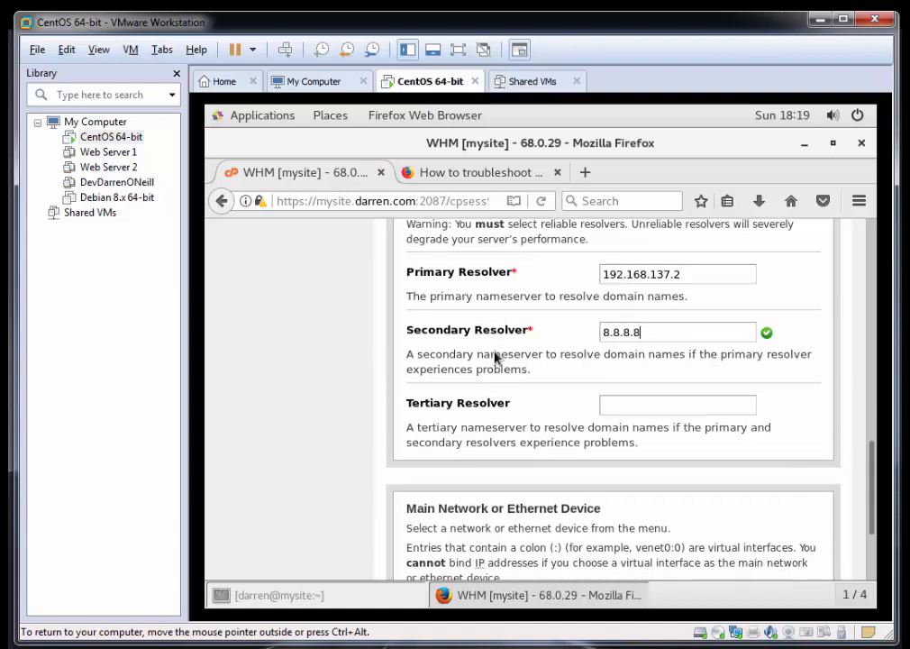
scroll("down", 3)
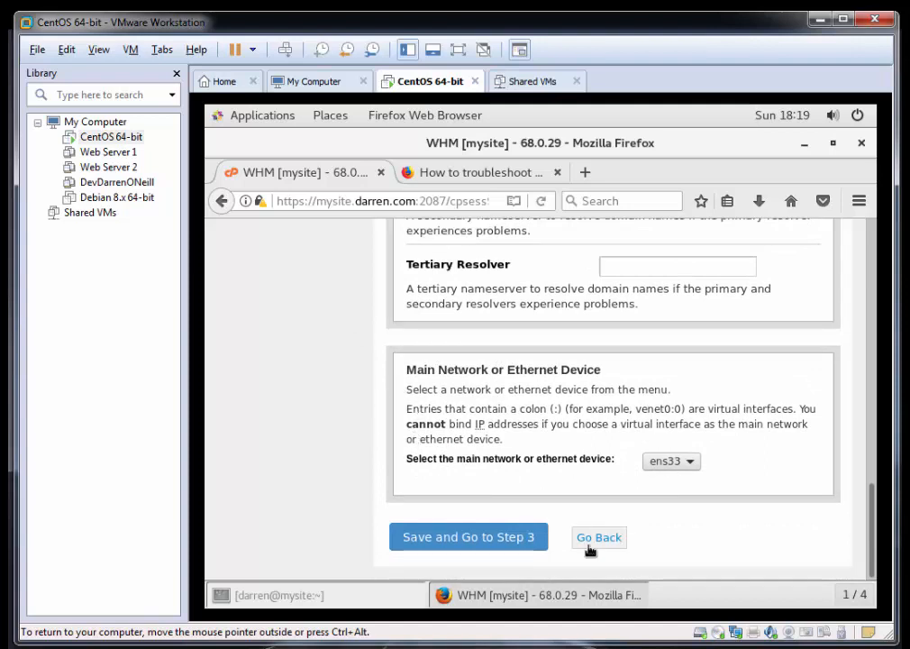
left_click(469, 538)
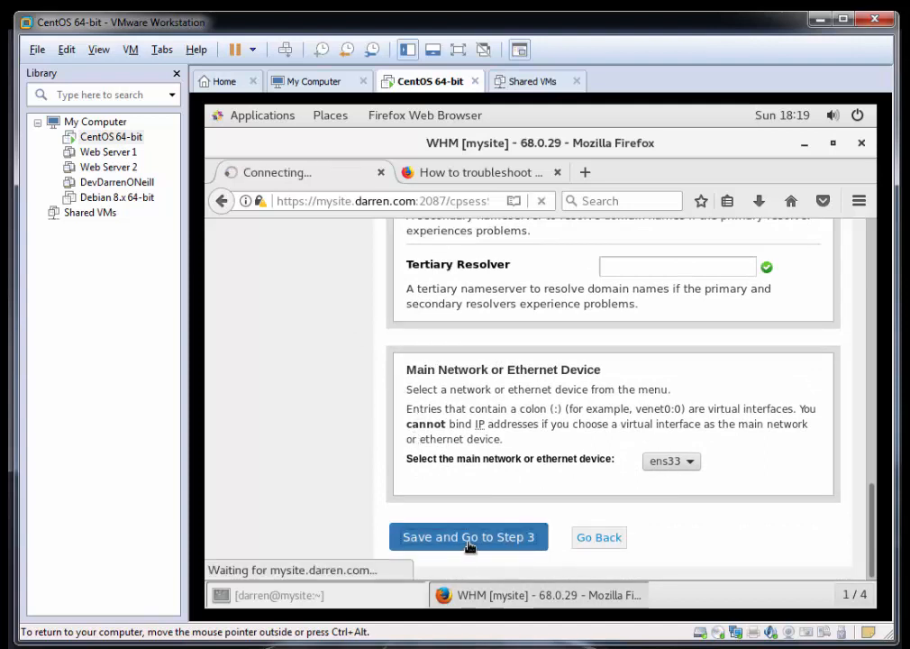
- Confirm the networking resolvers and skip the IP Addresses step using the server's defaults
left_click(469, 537)
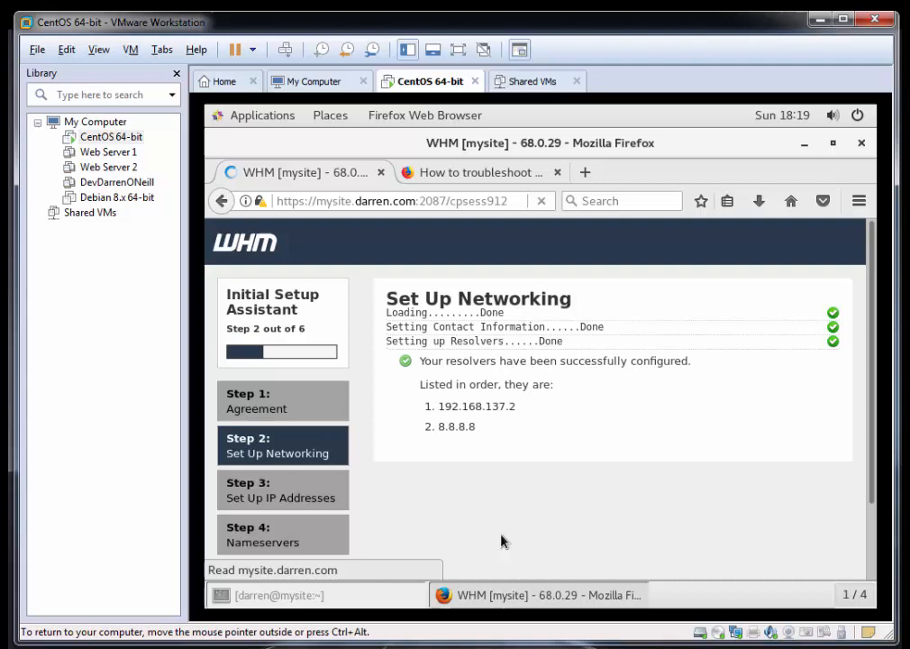
left_click(278, 490)
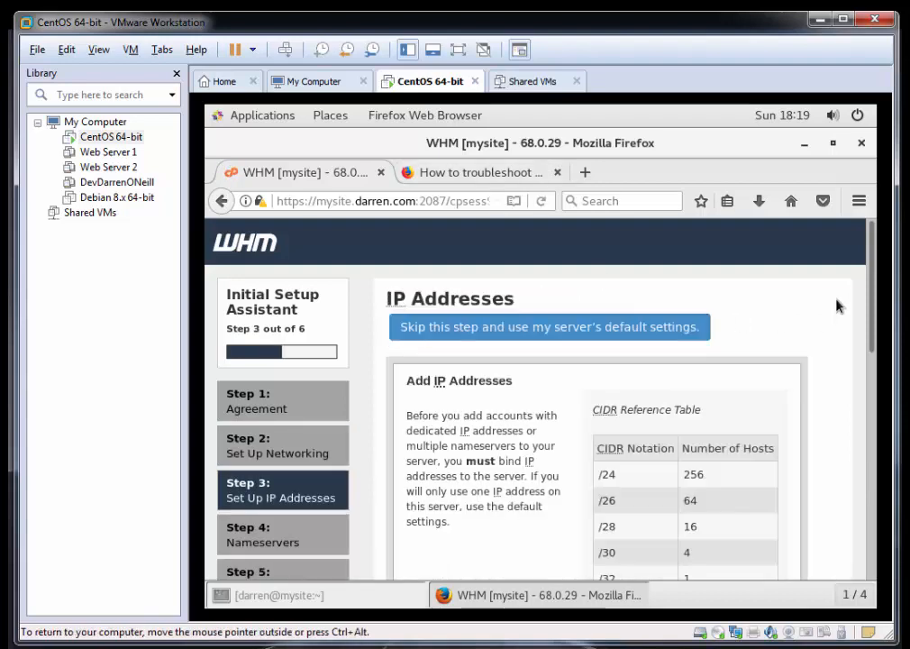
scroll("down", 3)
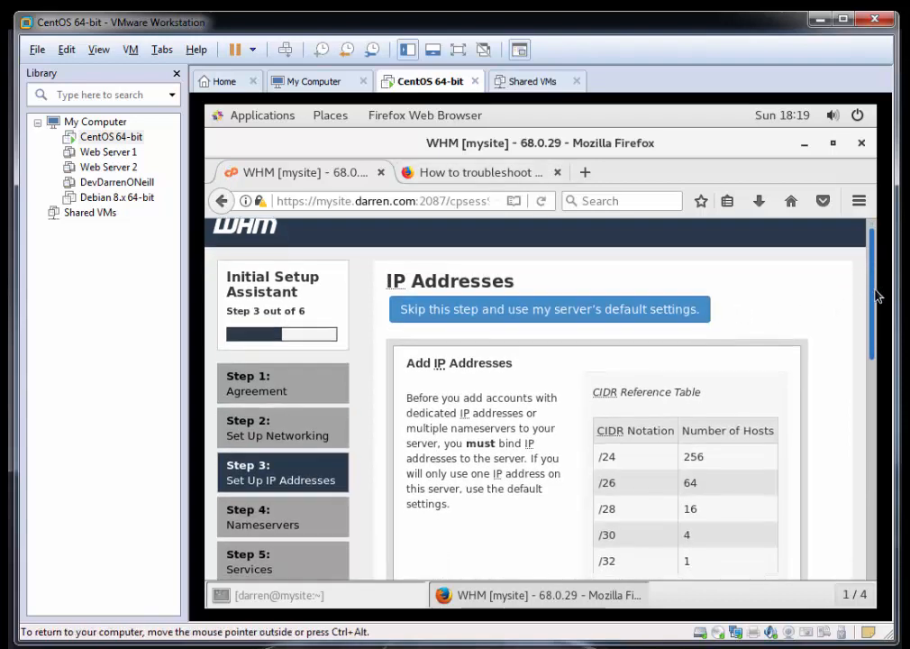
scroll("up", 3)
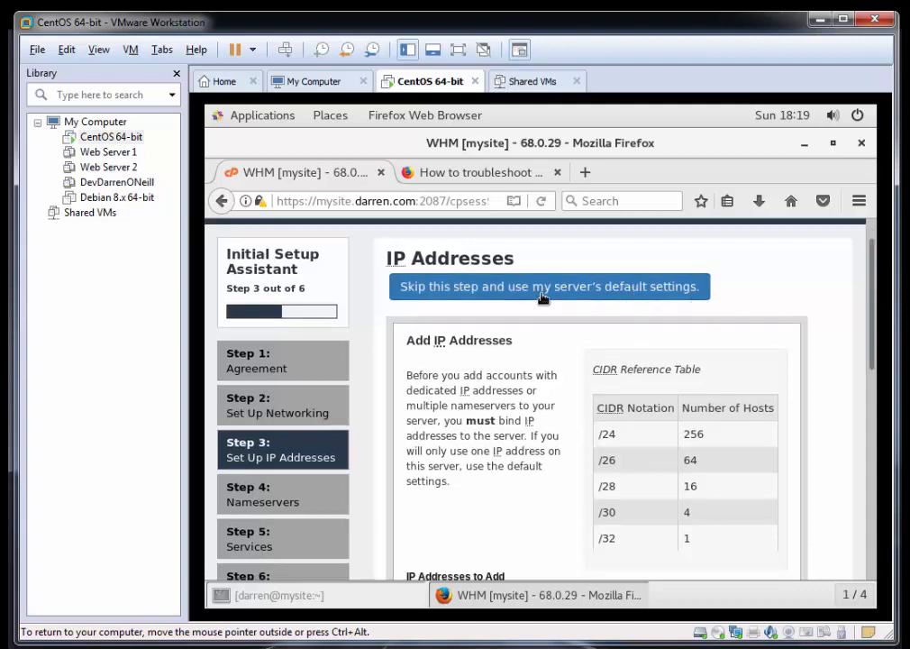
mouse_move(548, 284)
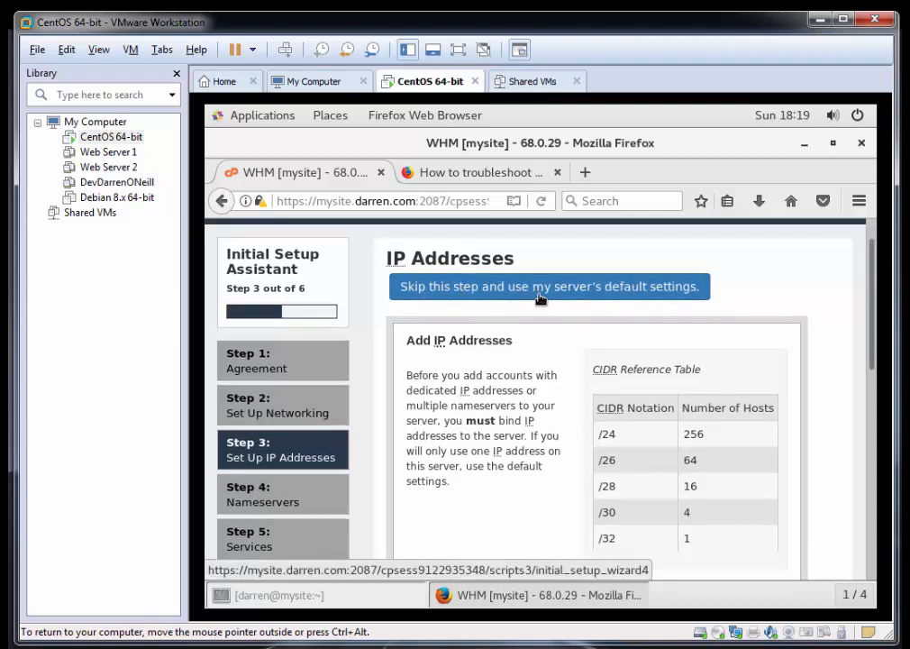
left_click(548, 285)
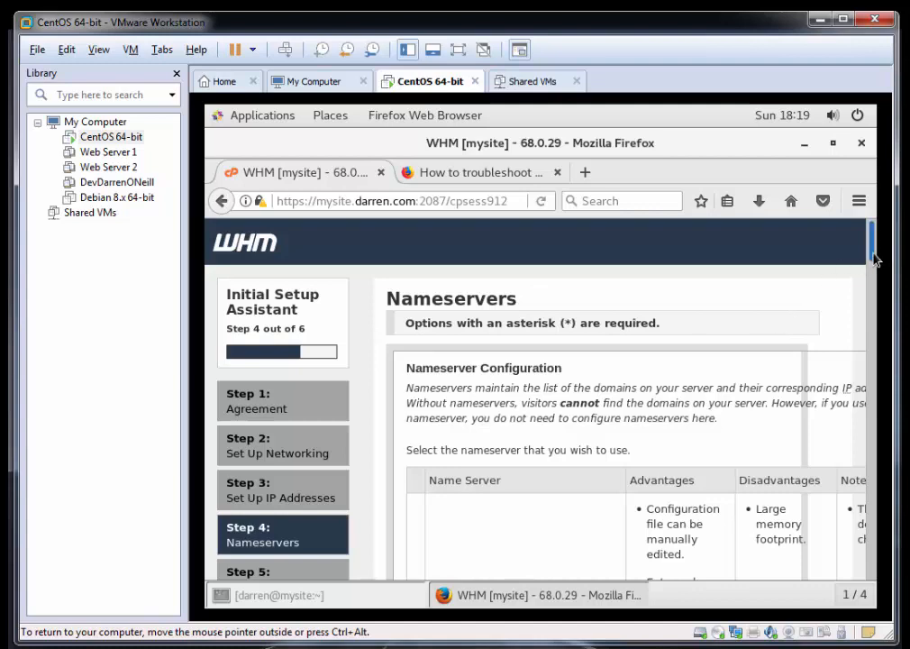
- Save nameservers ns1.darren.com and ns2.darren.com and continue to the Services step
scroll("down", 3)
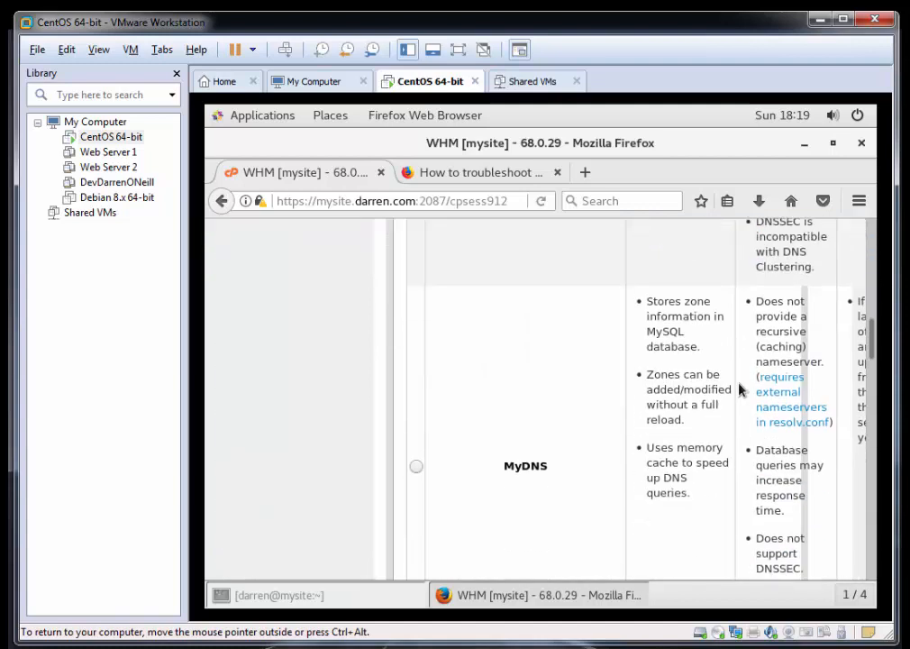
scroll("down", 3)
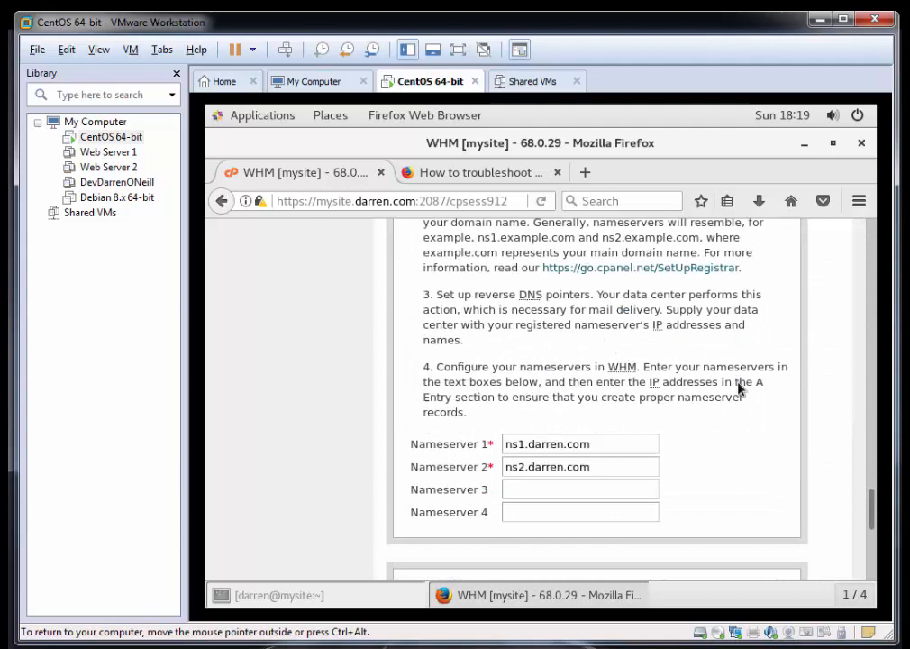
scroll("down", 3)
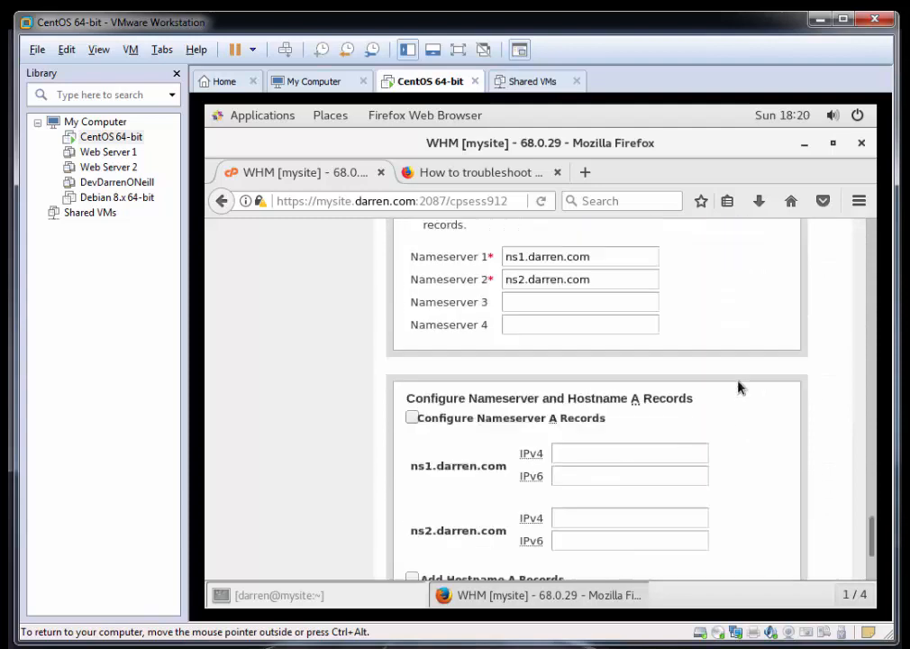
scroll("down", 3)
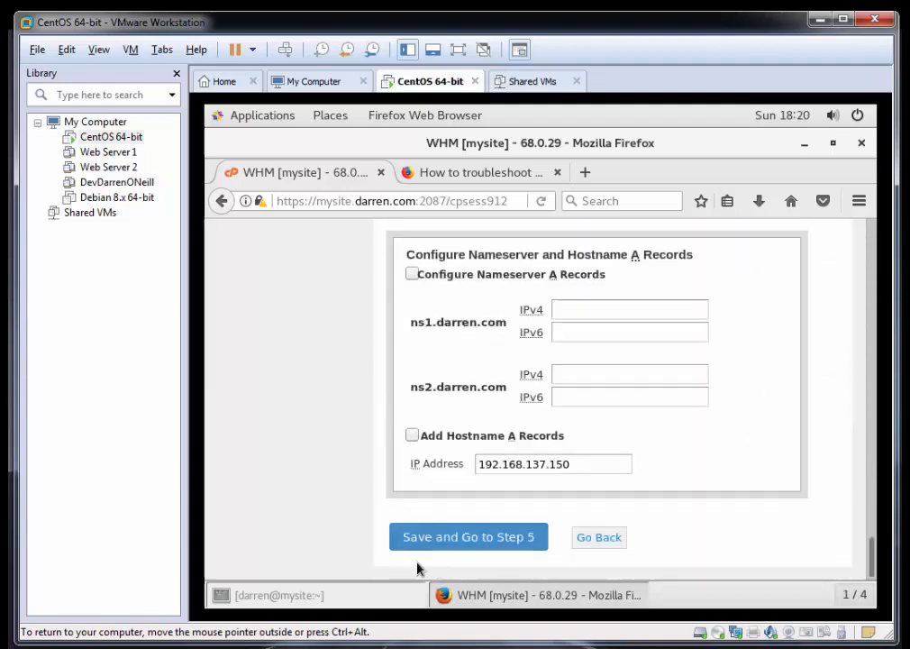
left_click(469, 538)
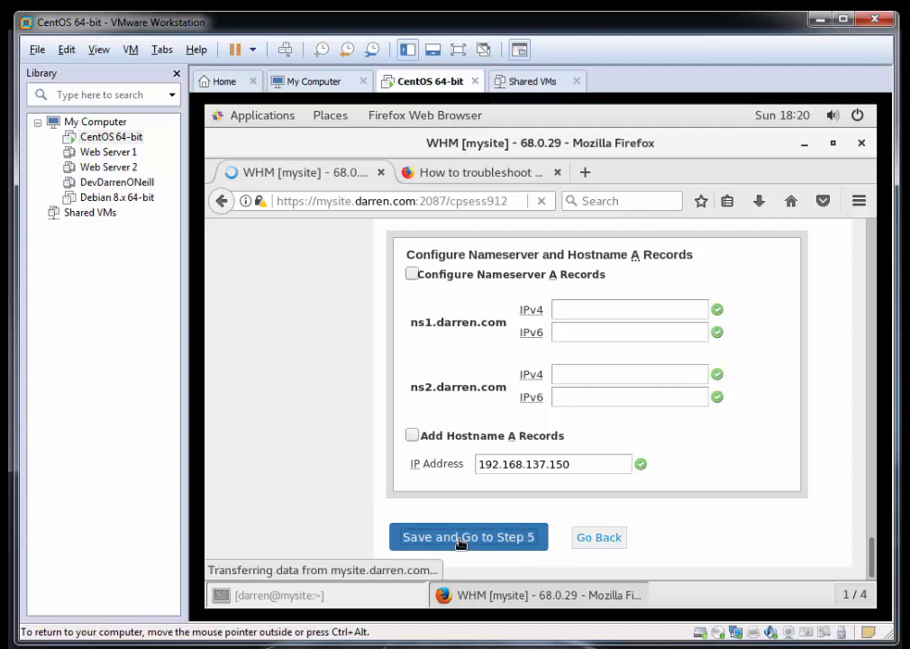
left_click(469, 538)
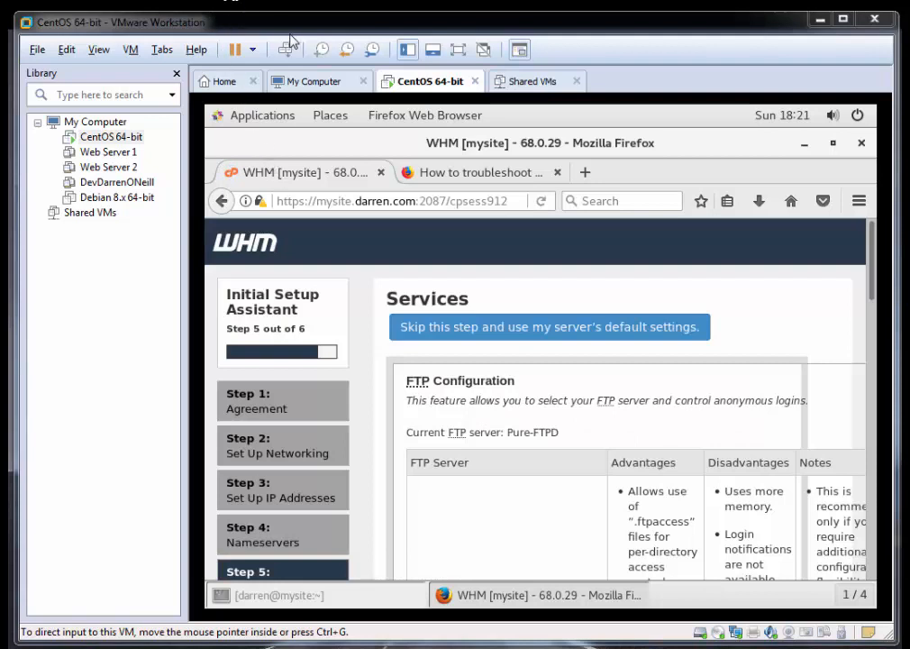
mouse_move(476, 327)
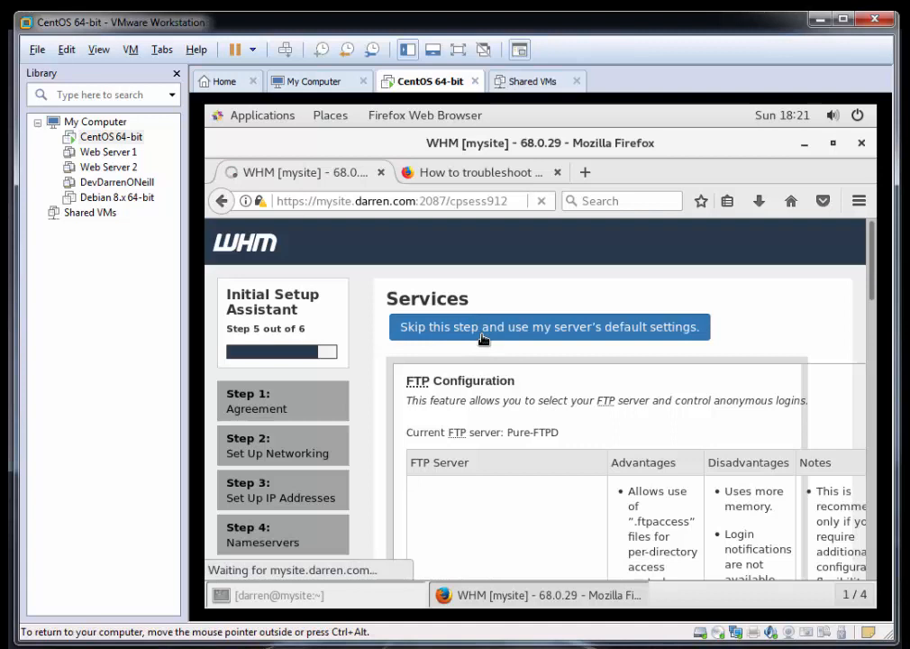
- Keep default services and finish setup with filesystem quotas enabled, reaching the 'Before you go' notice
left_click(548, 327)
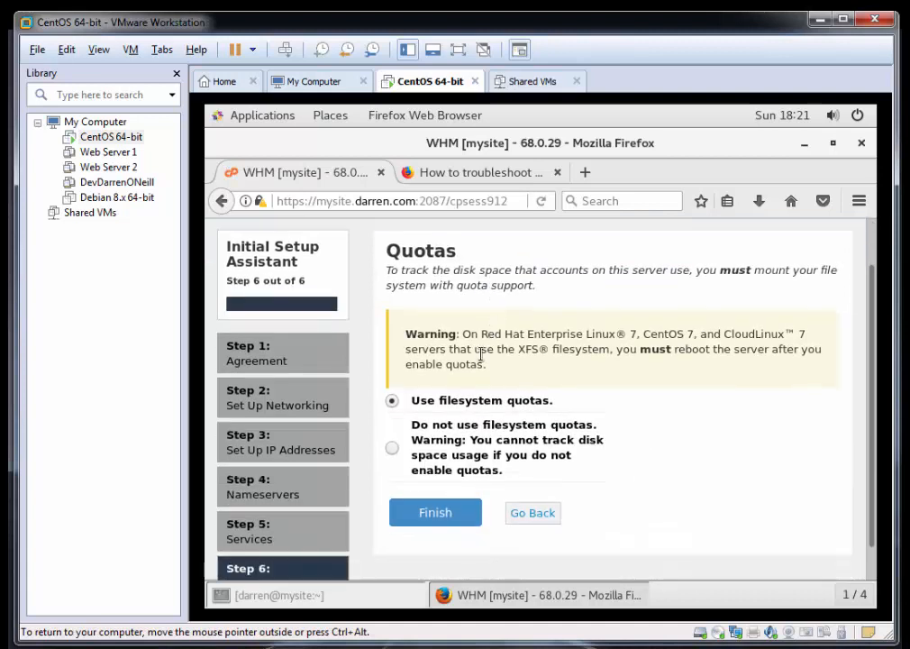
left_click(436, 512)
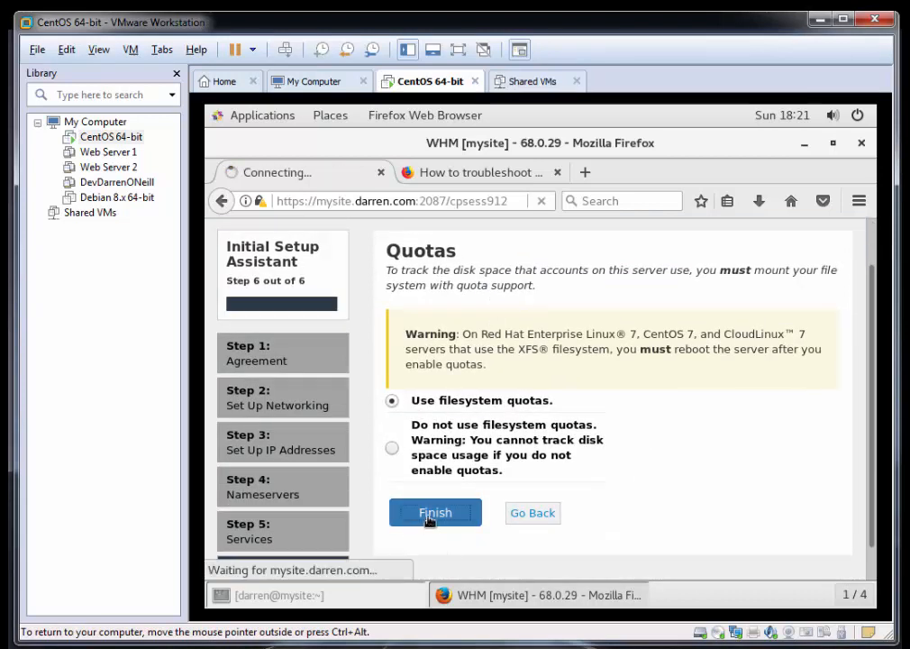
mouse_move(417, 537)
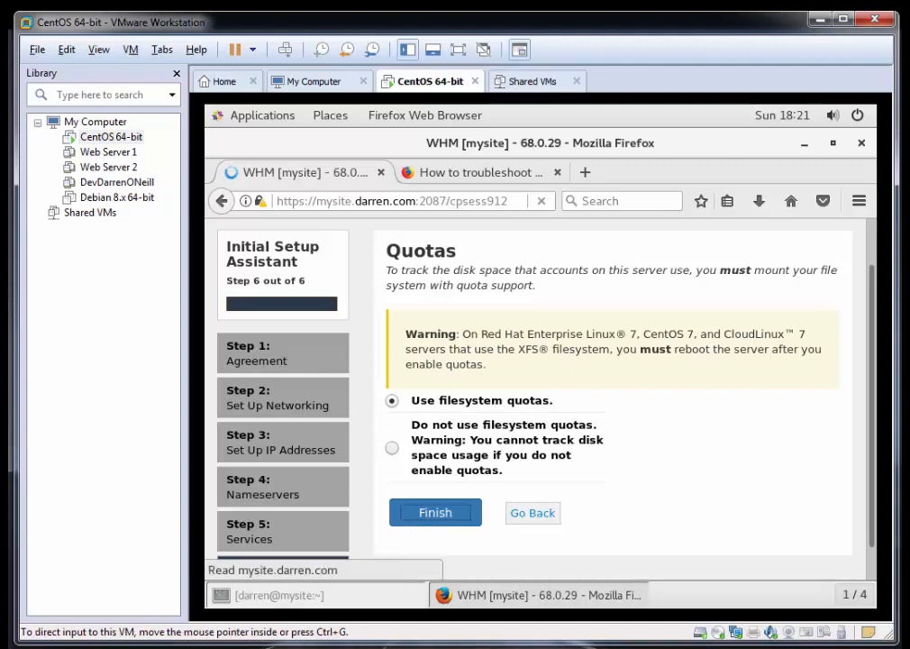
left_click(436, 512)
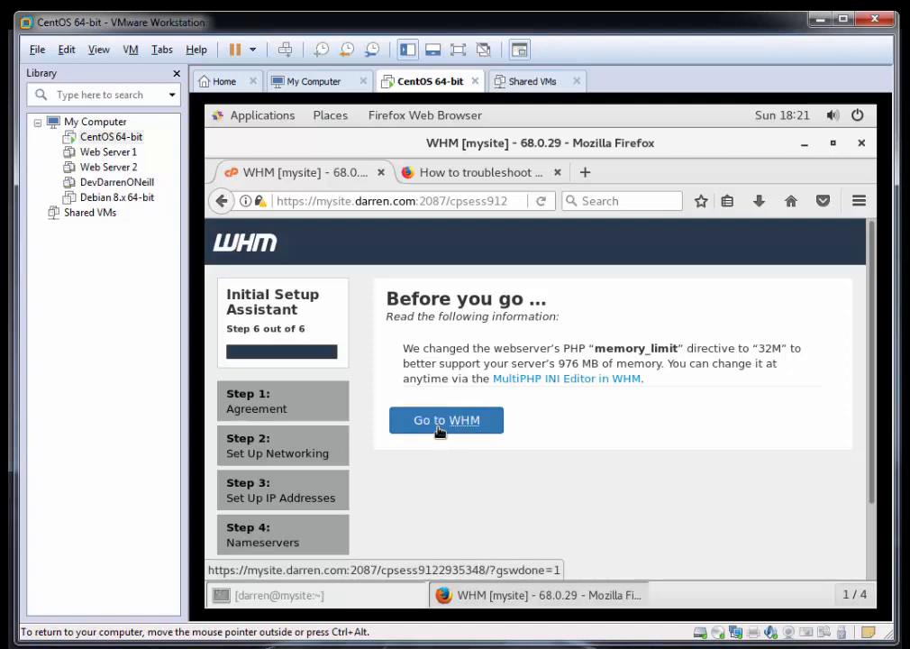
mouse_move(94, 317)
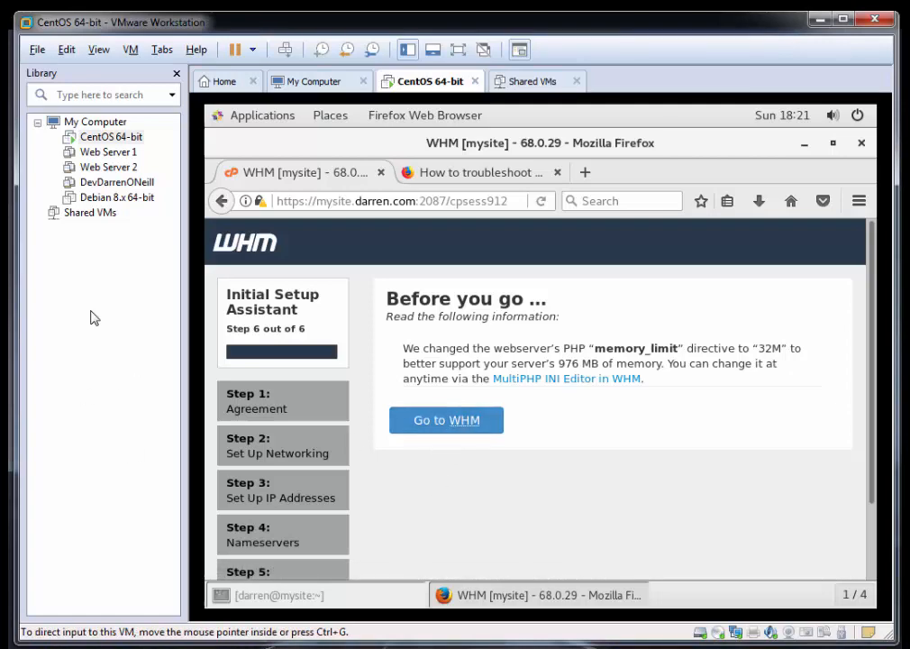
- Enter WHM, save the Feature Showcase settings and land on the home dashboard with the Trial License notice
left_click(447, 420)
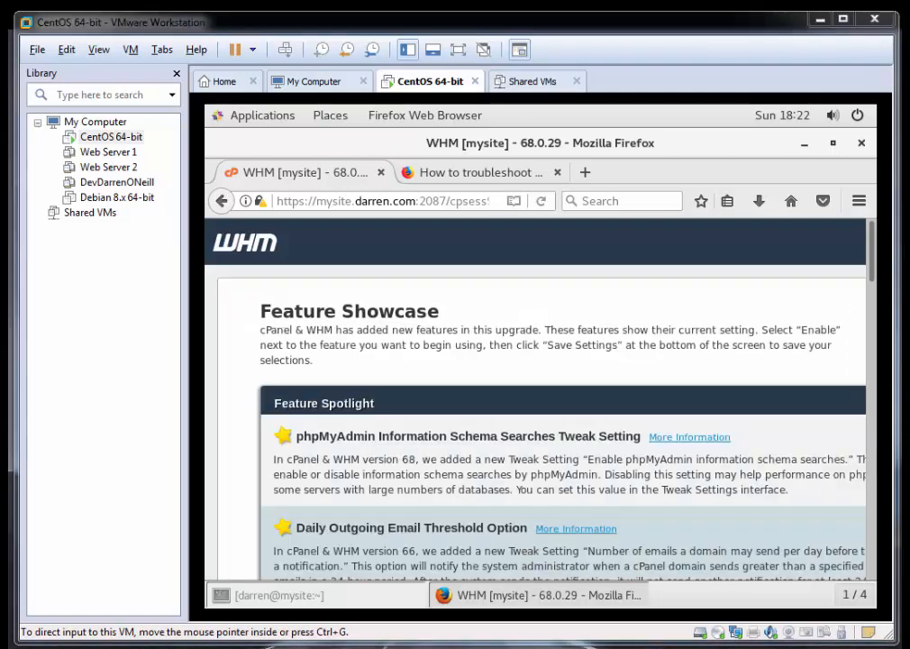
mouse_move(869, 274)
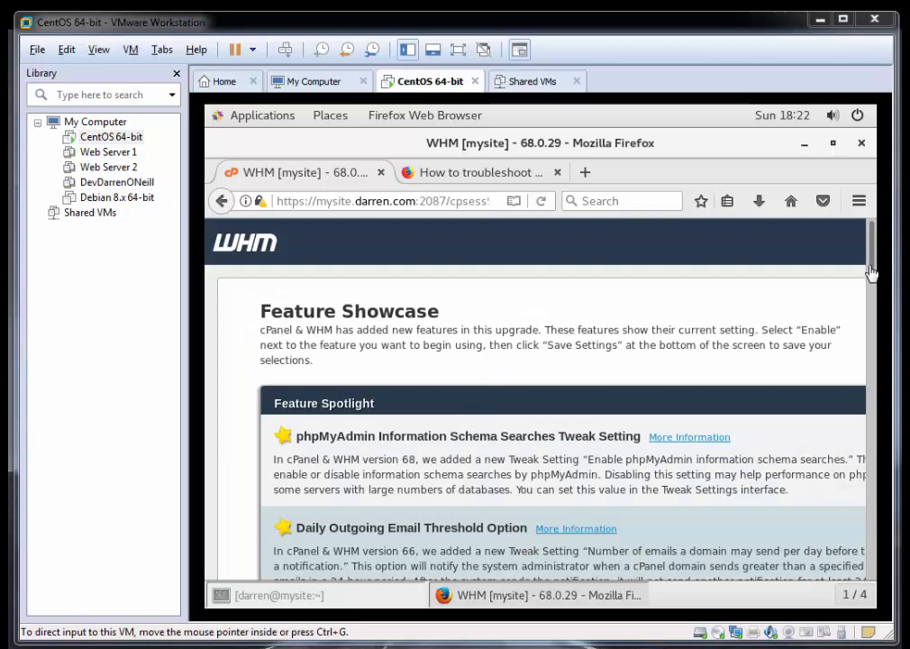
scroll("down", 3)
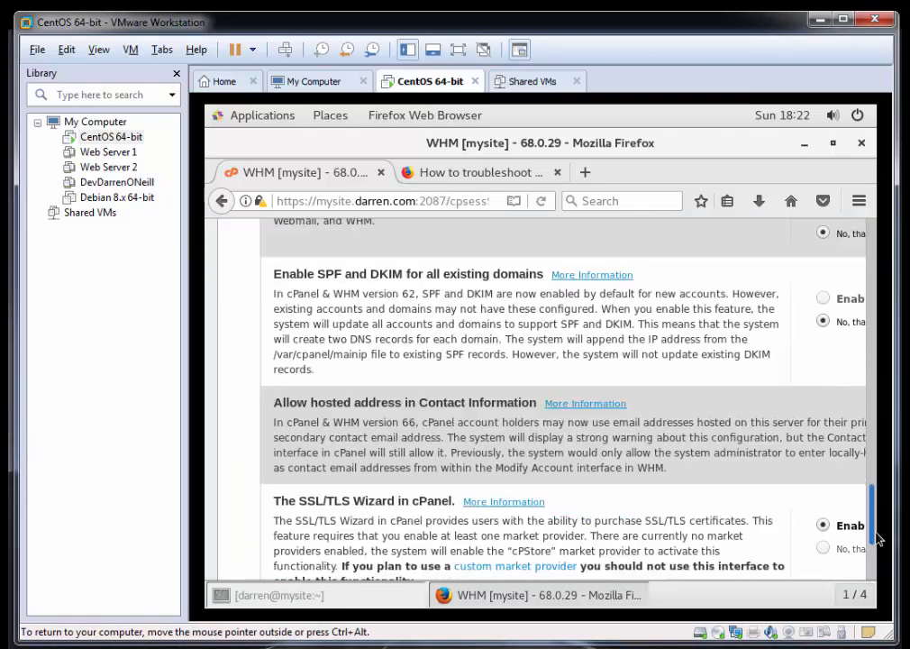
scroll("down", 3)
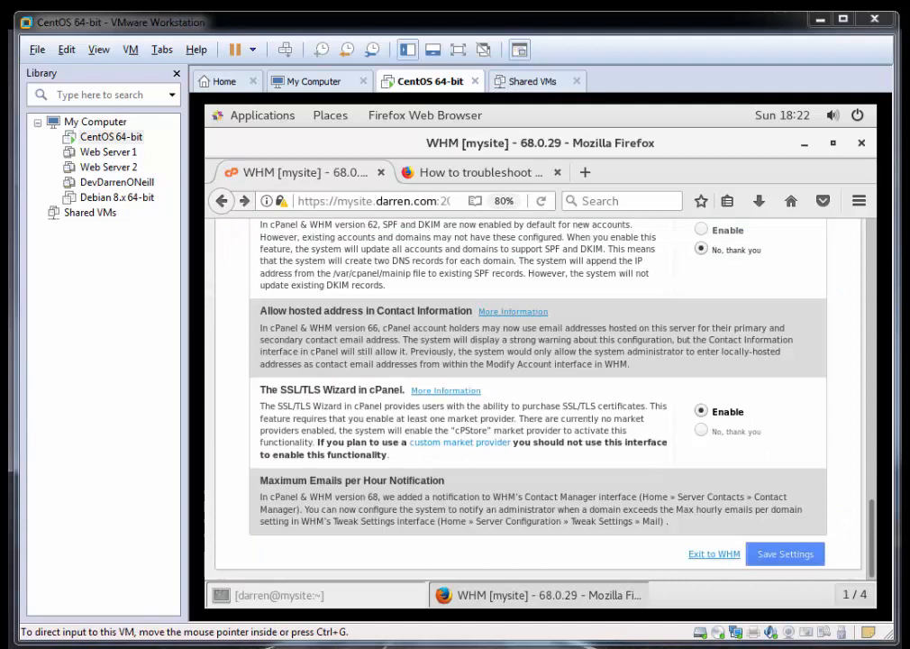
mouse_move(815, 554)
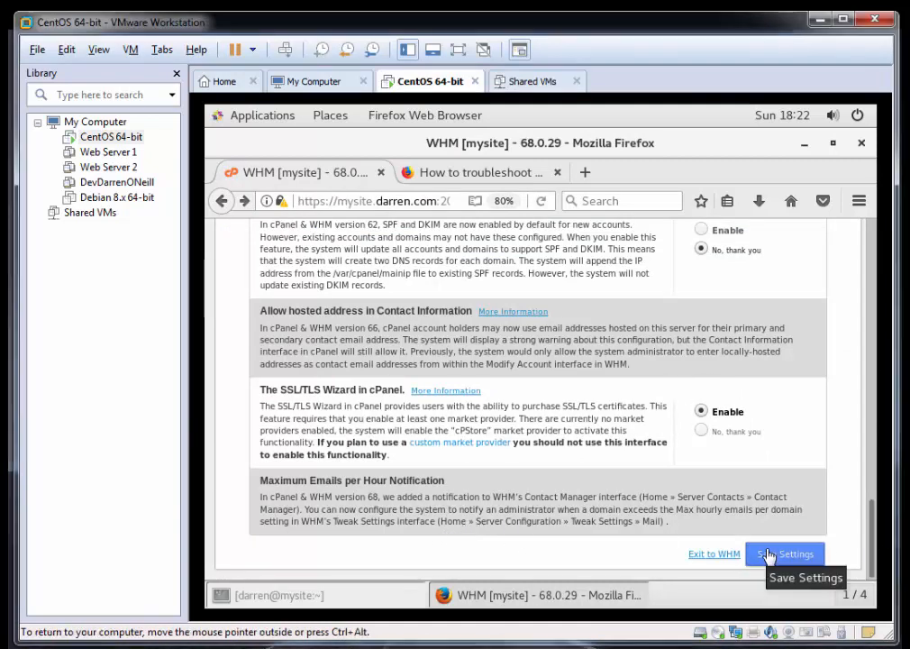
left_click(786, 554)
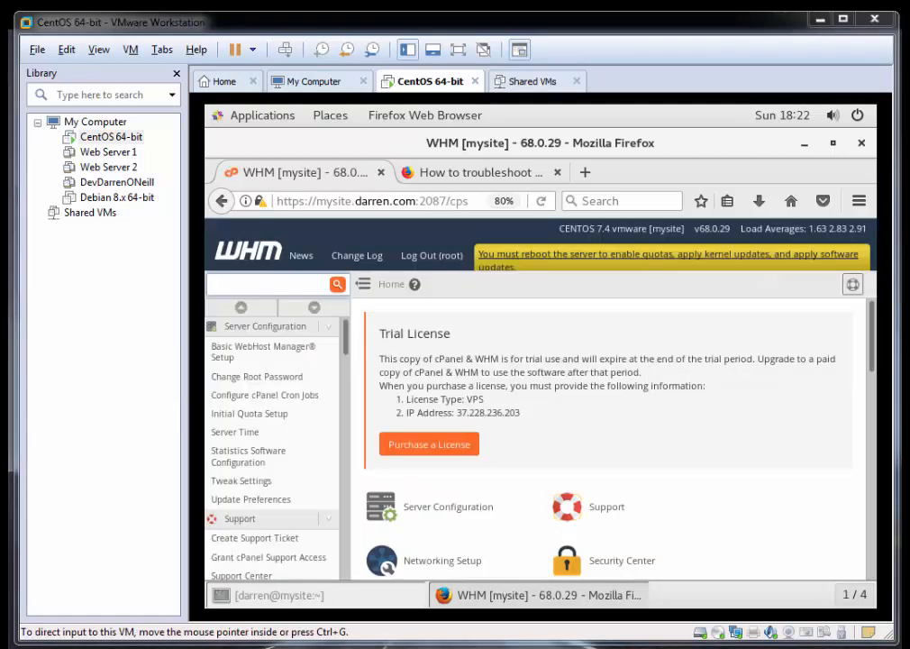
mouse_move(255, 269)
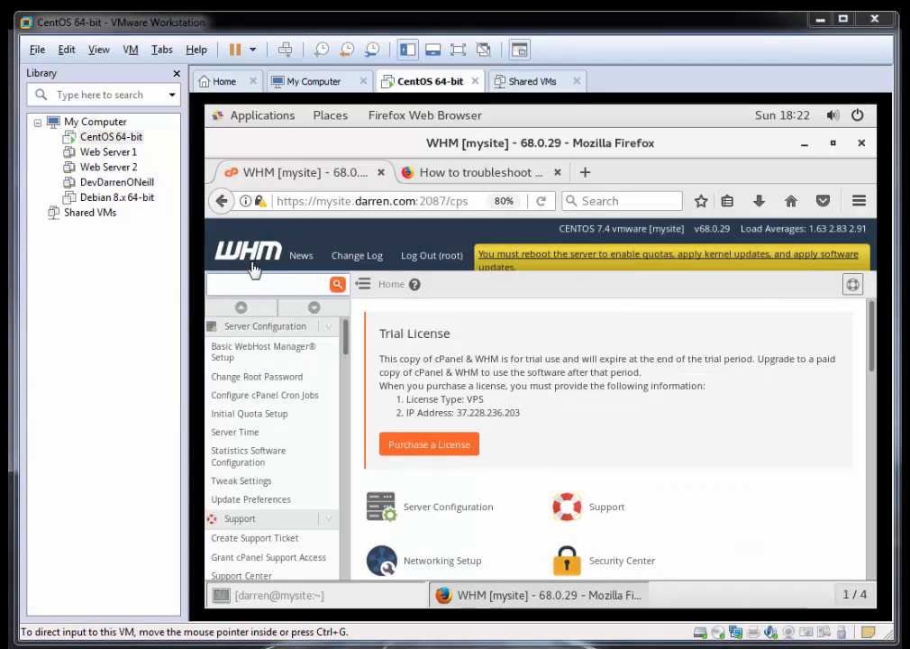
mouse_move(544, 279)
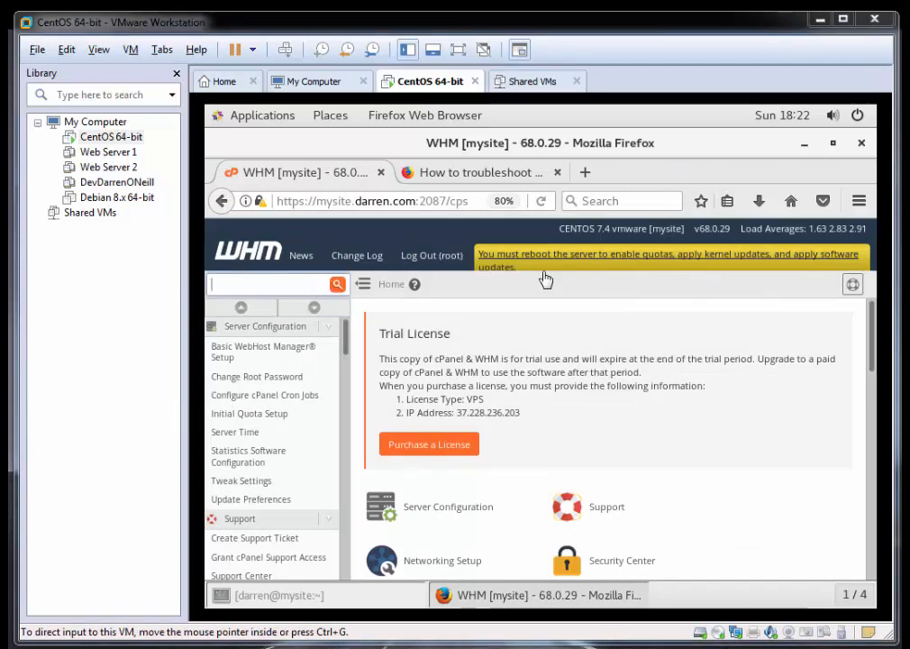
mouse_move(522, 339)
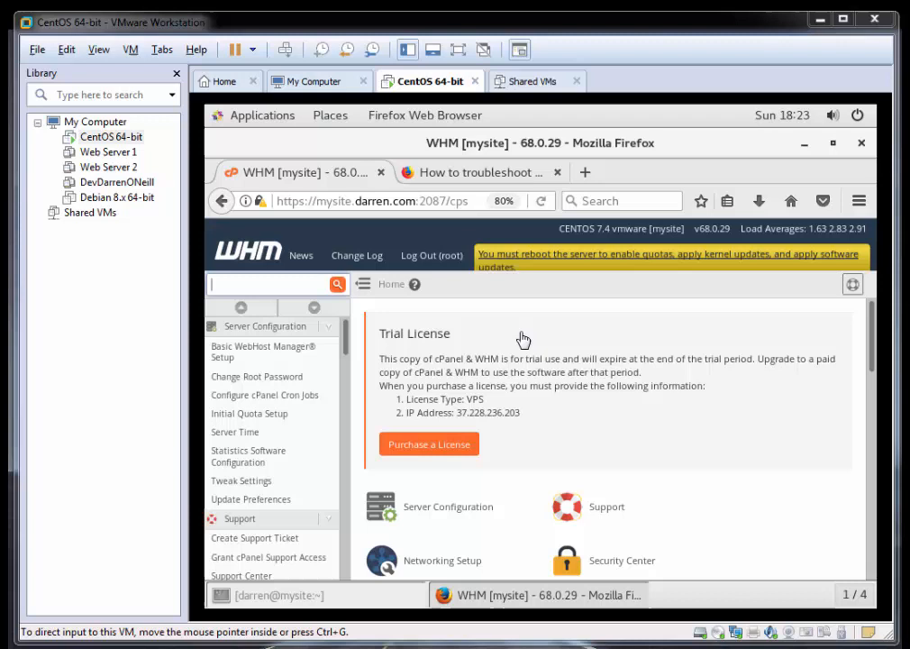
mouse_move(524, 331)
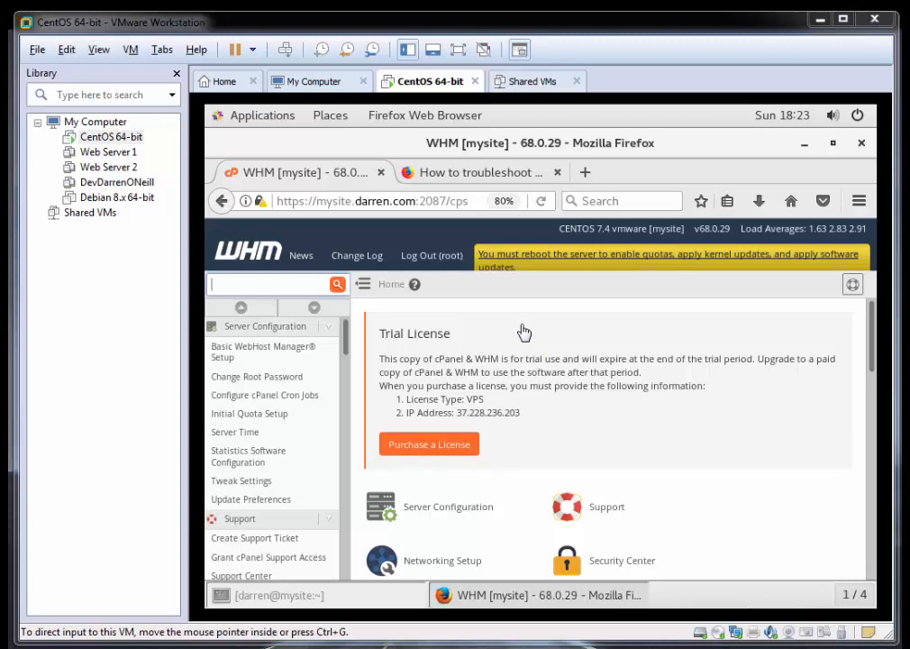